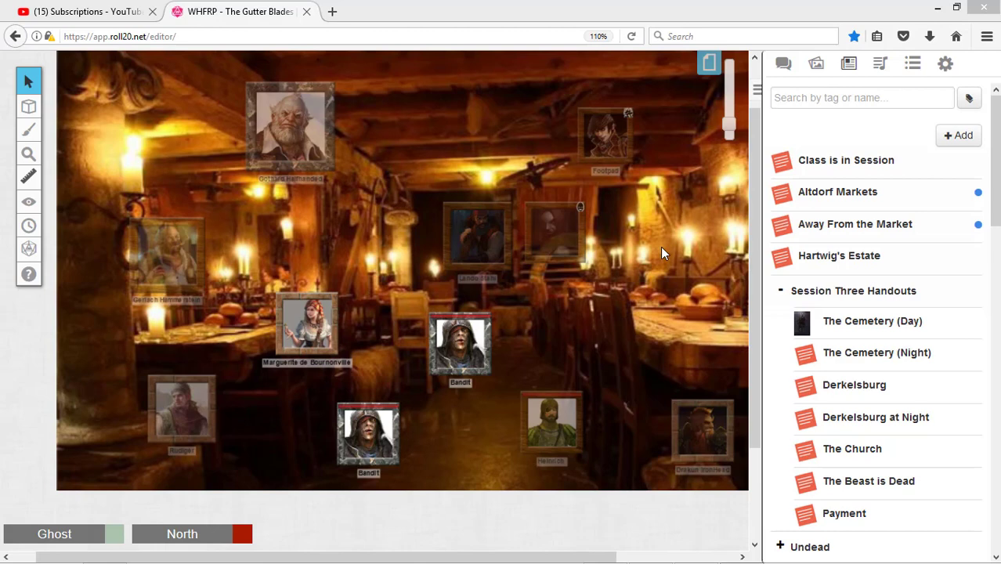
Show the 'Class is in Session' handout to everyone, then close its window
{"action": "left_click", "coordinate": [306, 321]}
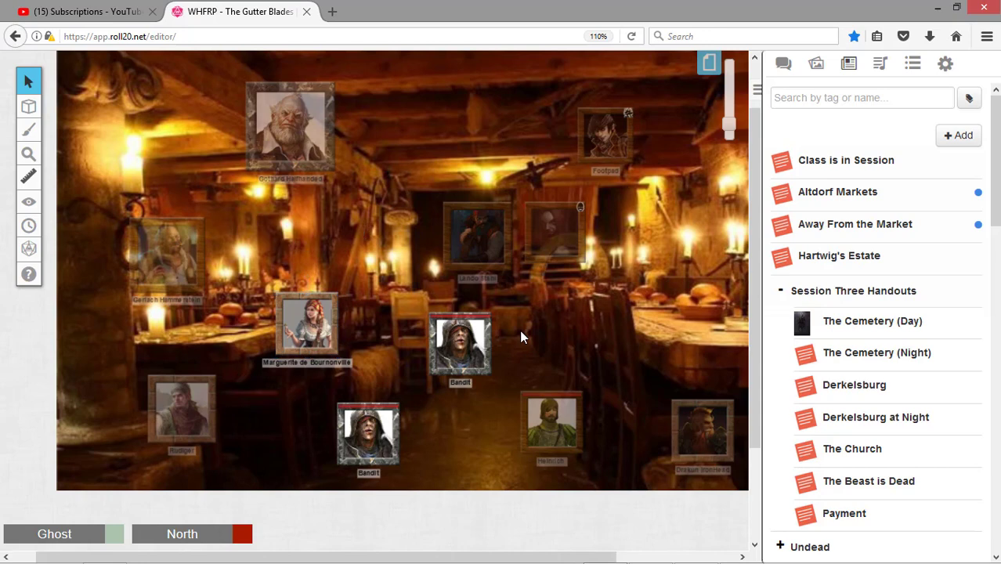
{"action": "mouse_move", "coordinate": [521, 336]}
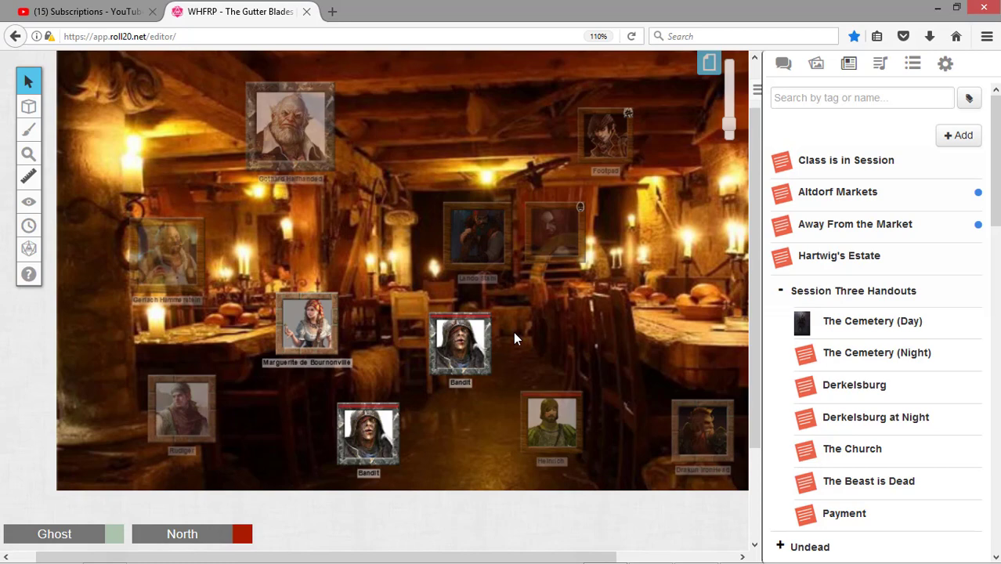
{"action": "mouse_move", "coordinate": [513, 341]}
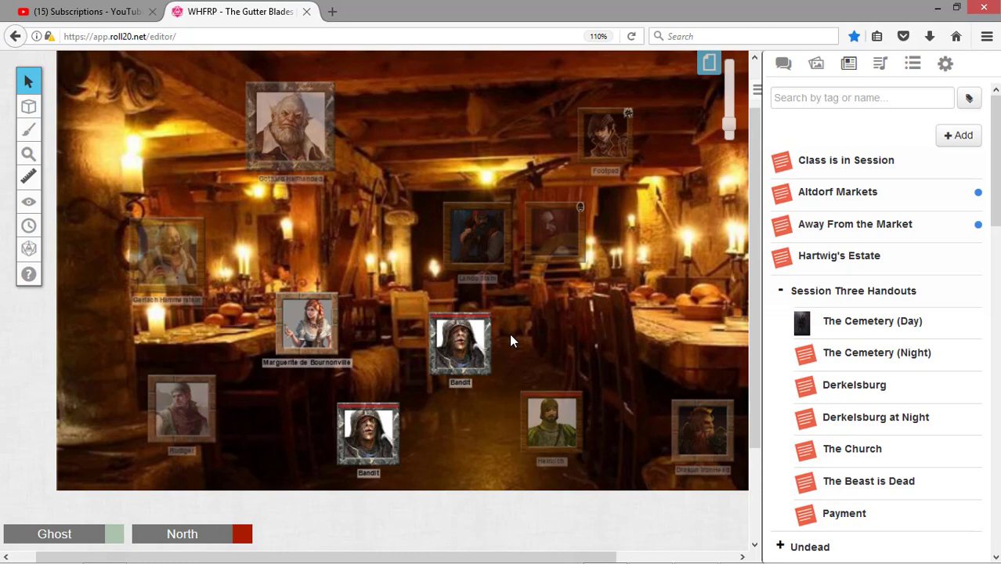
{"action": "mouse_move", "coordinate": [560, 312]}
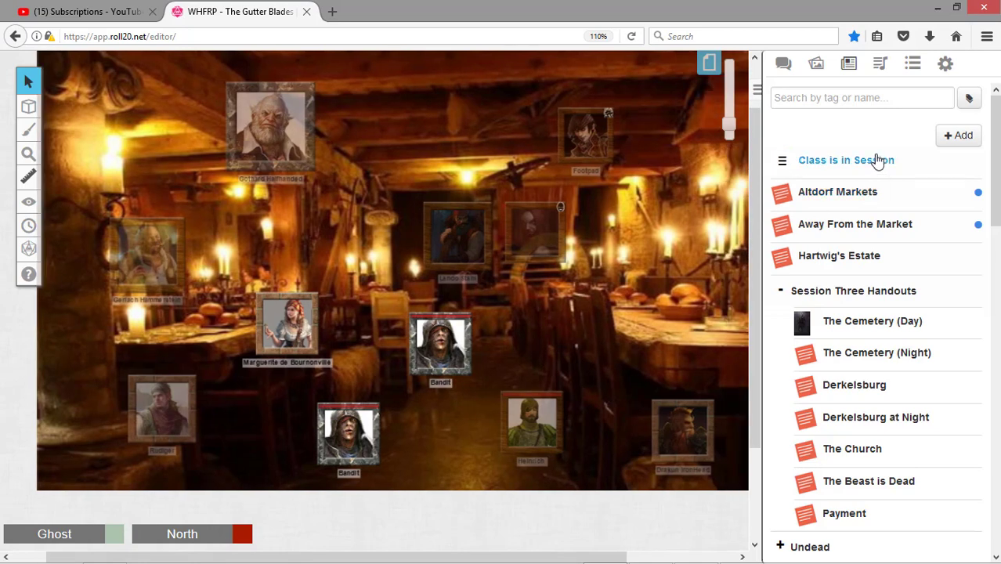
{"action": "mouse_move", "coordinate": [871, 163]}
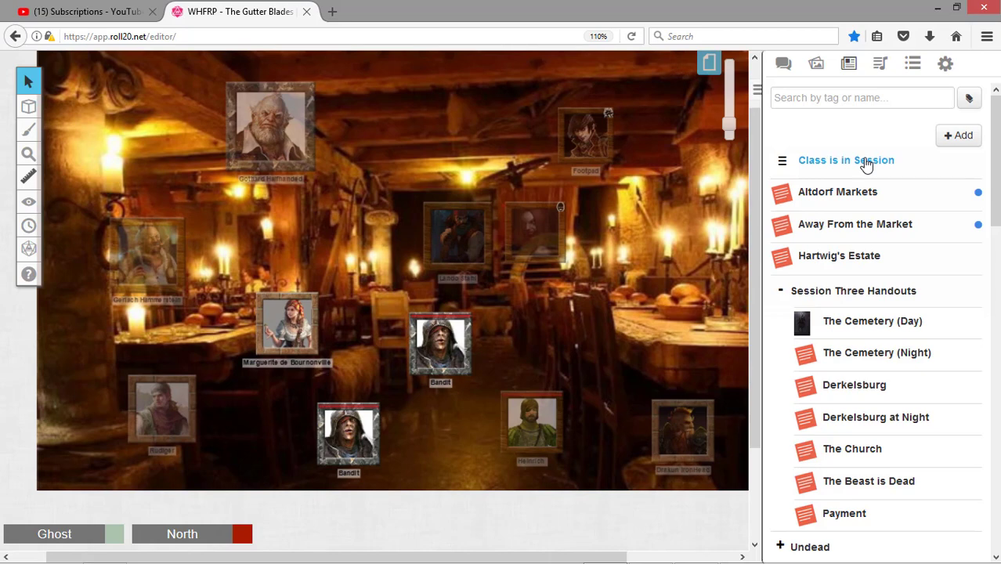
{"action": "left_click", "coordinate": [846, 160]}
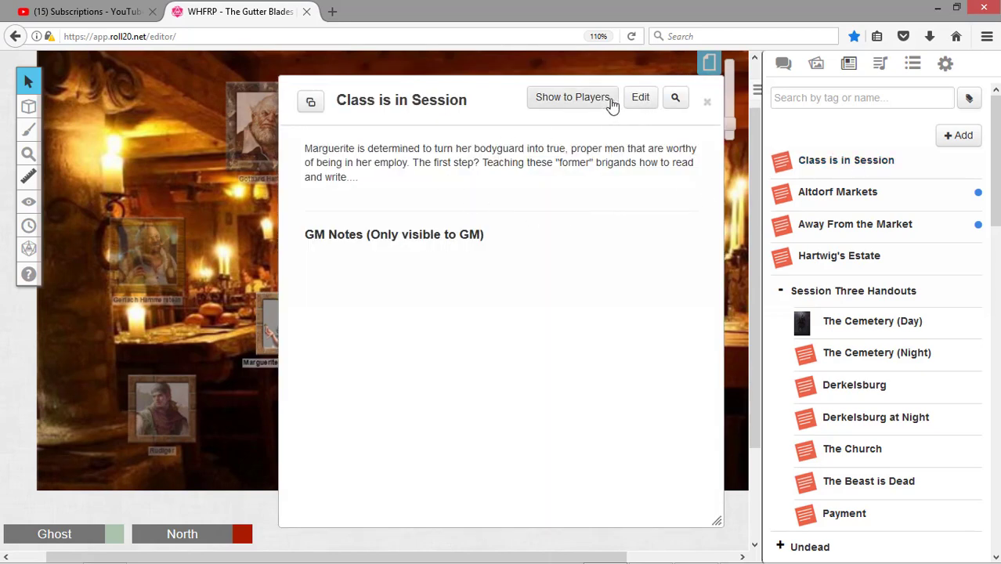
{"action": "left_click", "coordinate": [571, 97]}
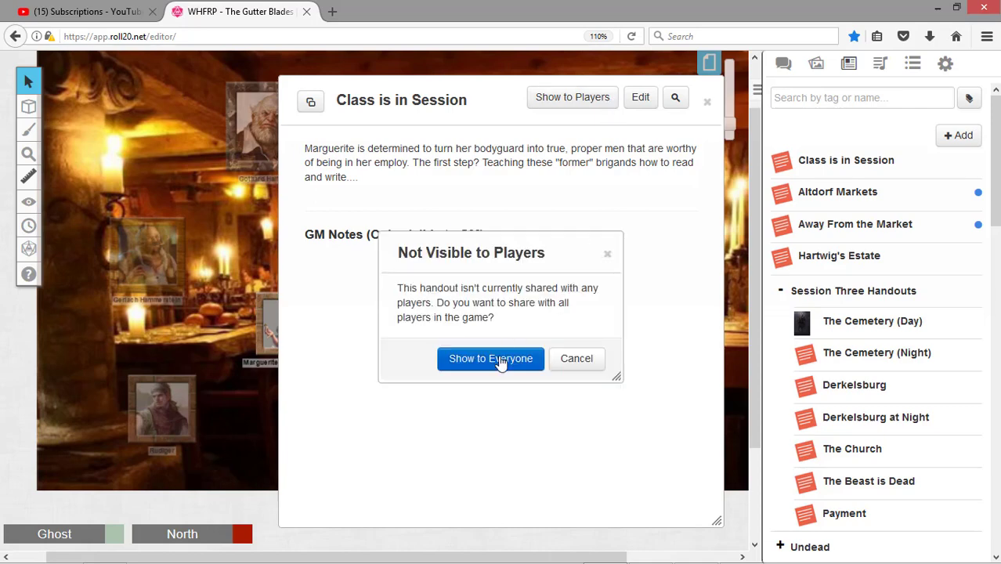
{"action": "left_click", "coordinate": [490, 358]}
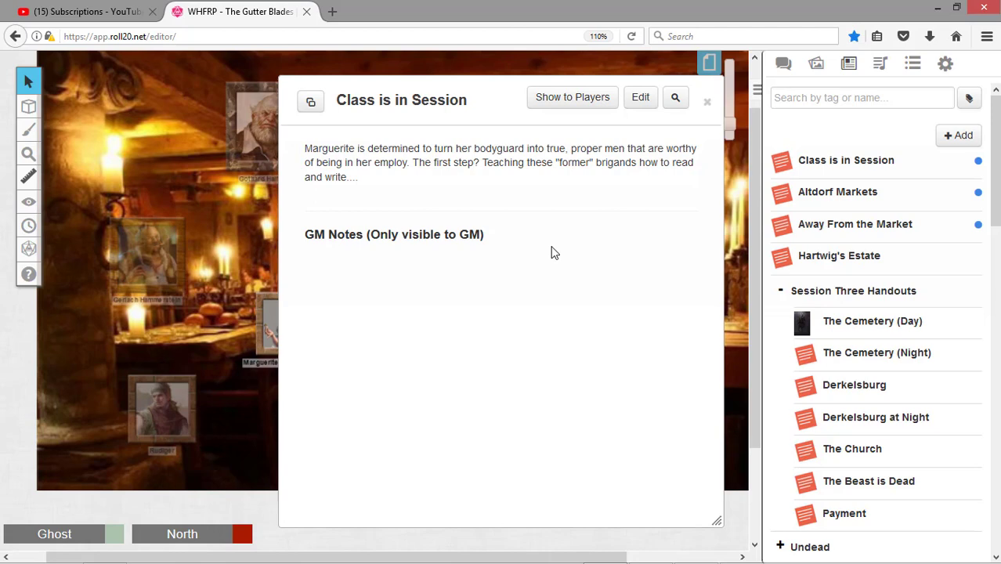
{"action": "mouse_move", "coordinate": [695, 135]}
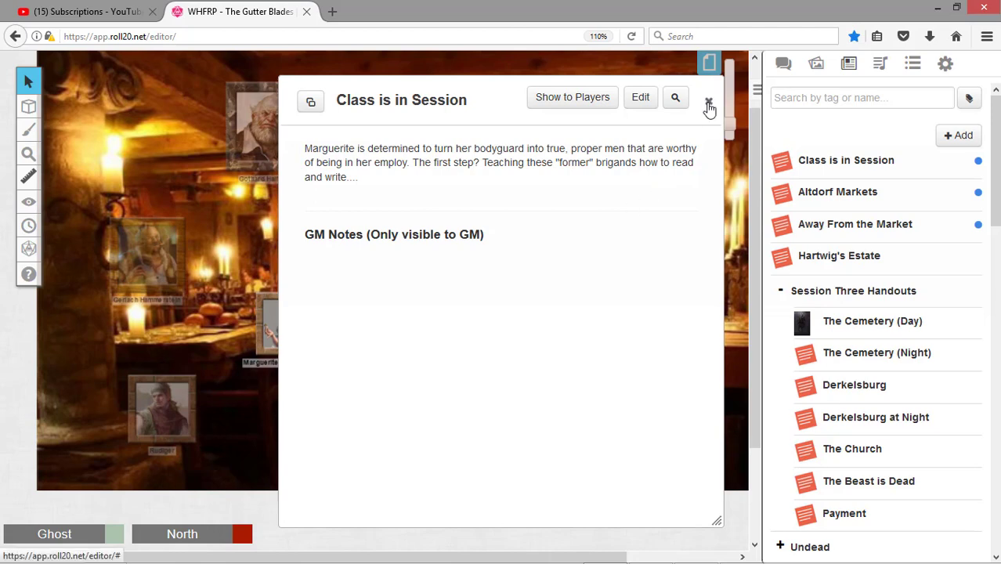
{"action": "left_click", "coordinate": [708, 104]}
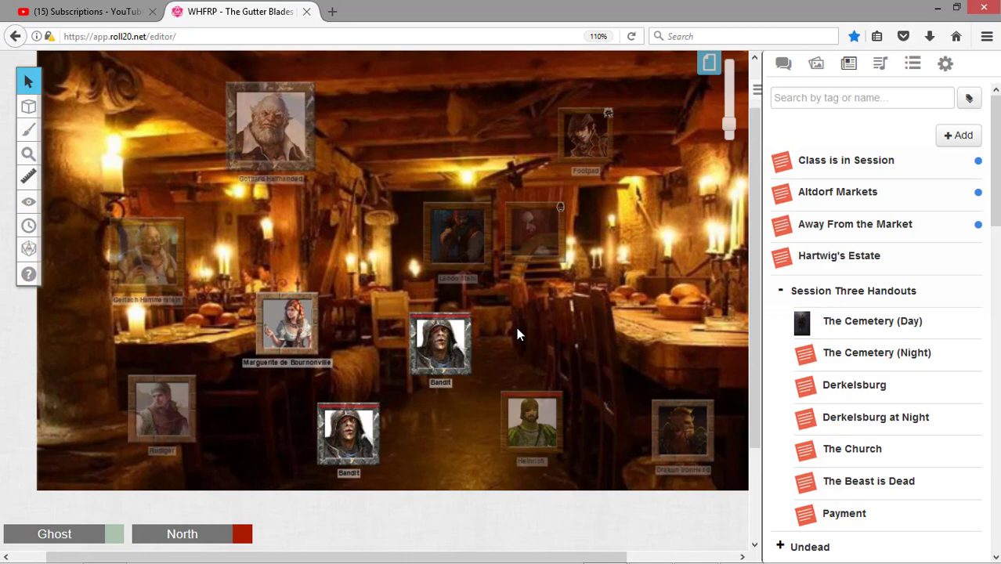
{"action": "left_click", "coordinate": [880, 64]}
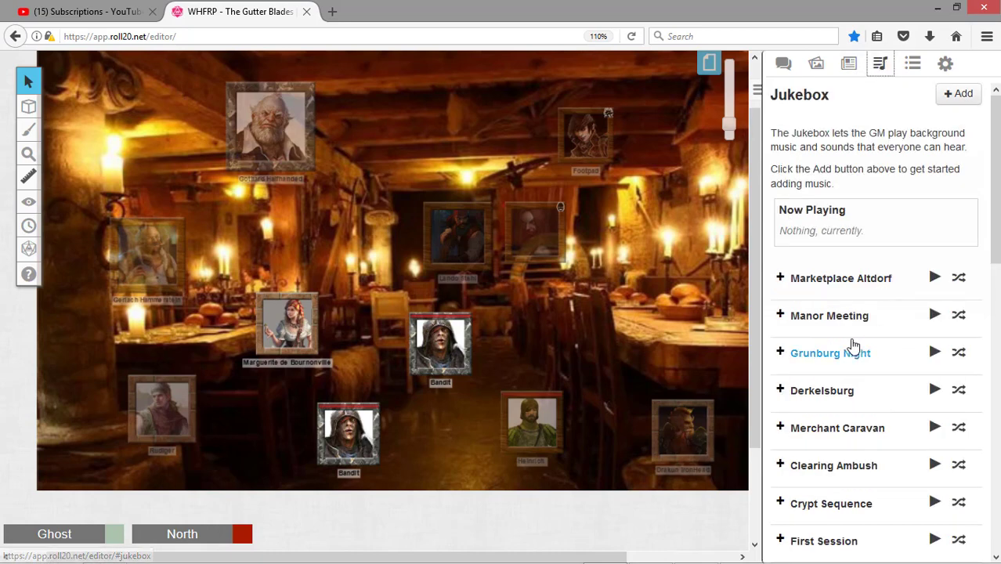
Start the Medieval Tavern Noise track in the Altdorf Tavern playlist
{"action": "scroll", "scroll_direction": "down", "scroll_amount": 3}
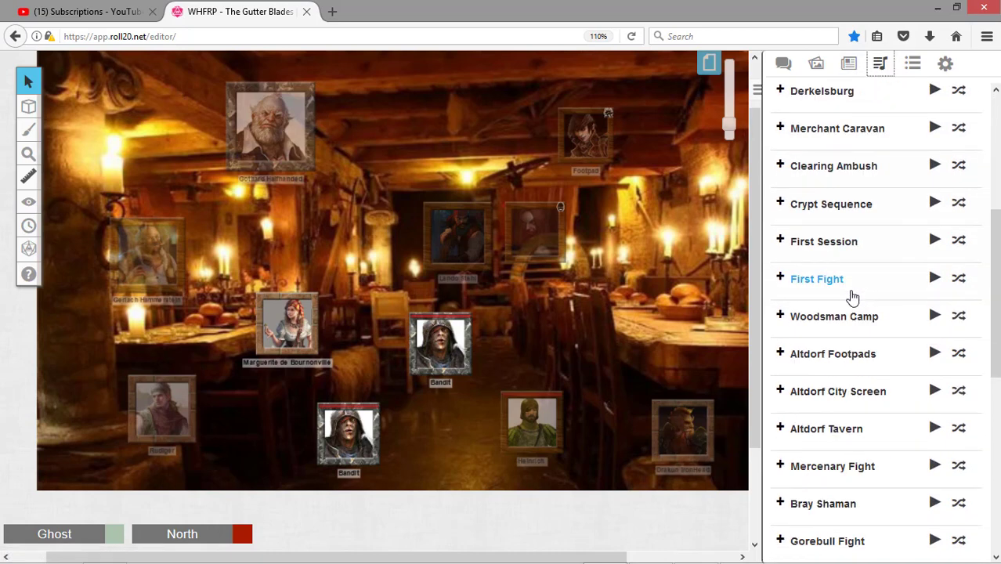
{"action": "mouse_move", "coordinate": [838, 390]}
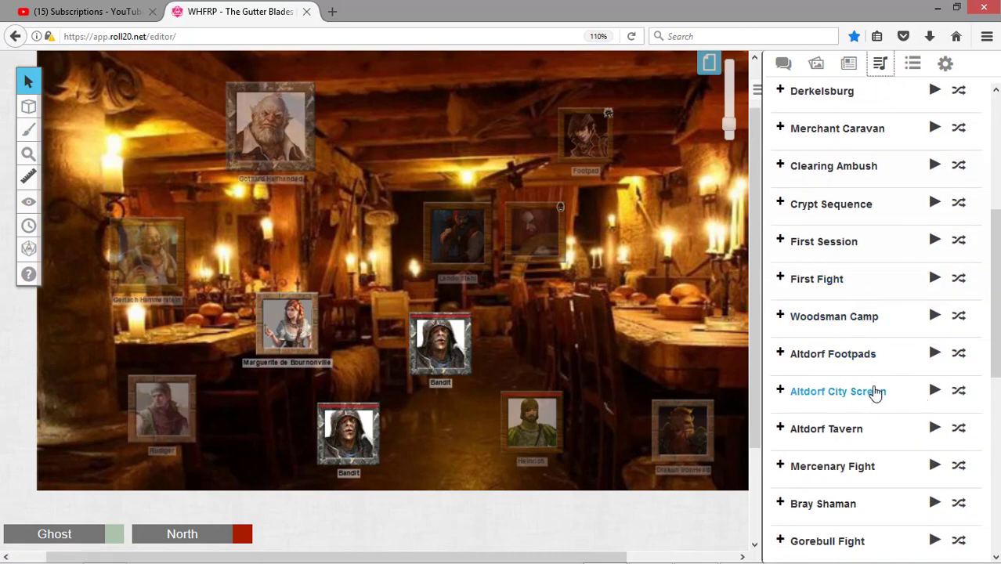
{"action": "scroll", "scroll_direction": "down", "scroll_amount": 3}
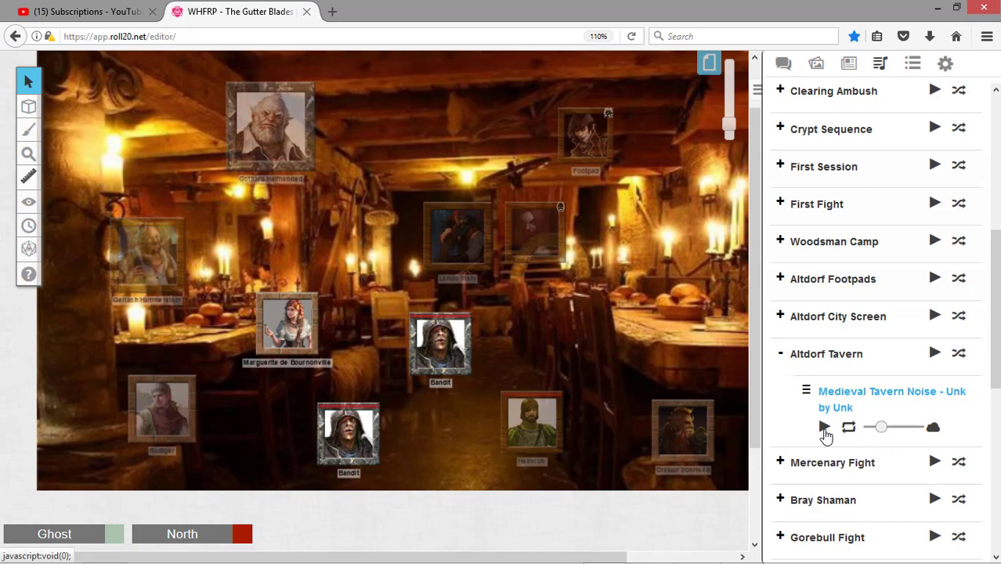
{"action": "left_click", "coordinate": [824, 427]}
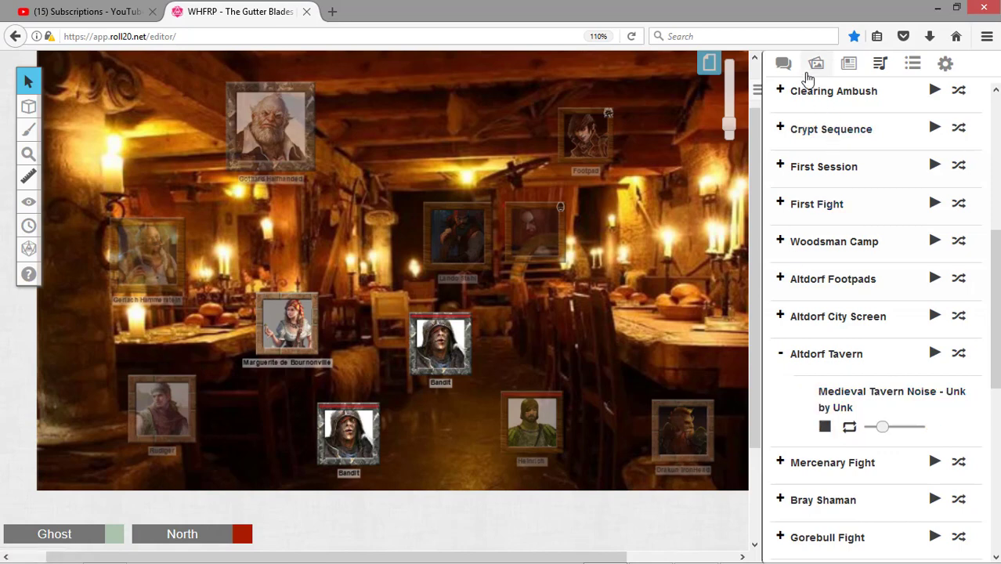
{"action": "mouse_move", "coordinate": [782, 64]}
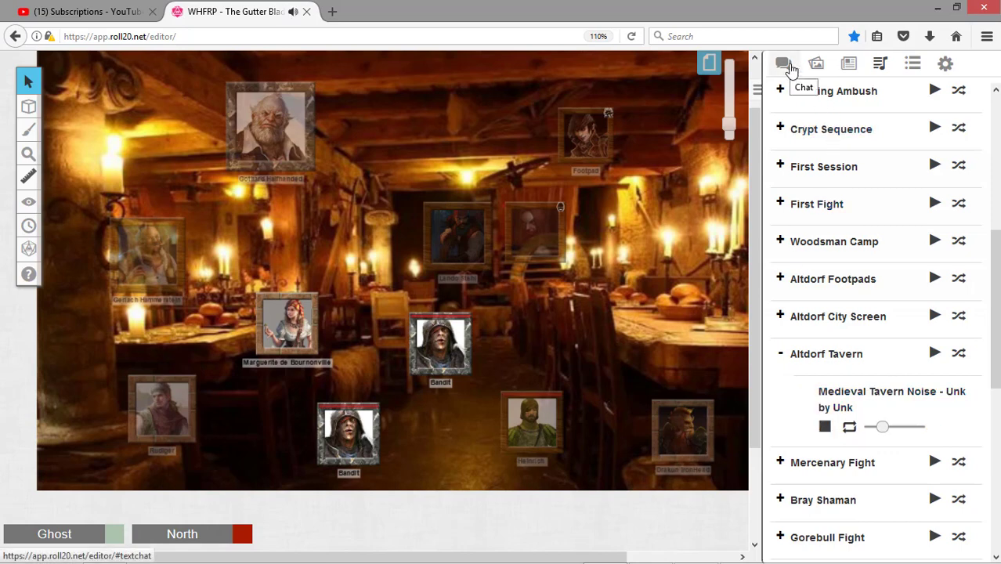
Adjust the tavern noise volume, collapse Altdorf Tavern, and return to the Journal
{"action": "left_click", "coordinate": [783, 63]}
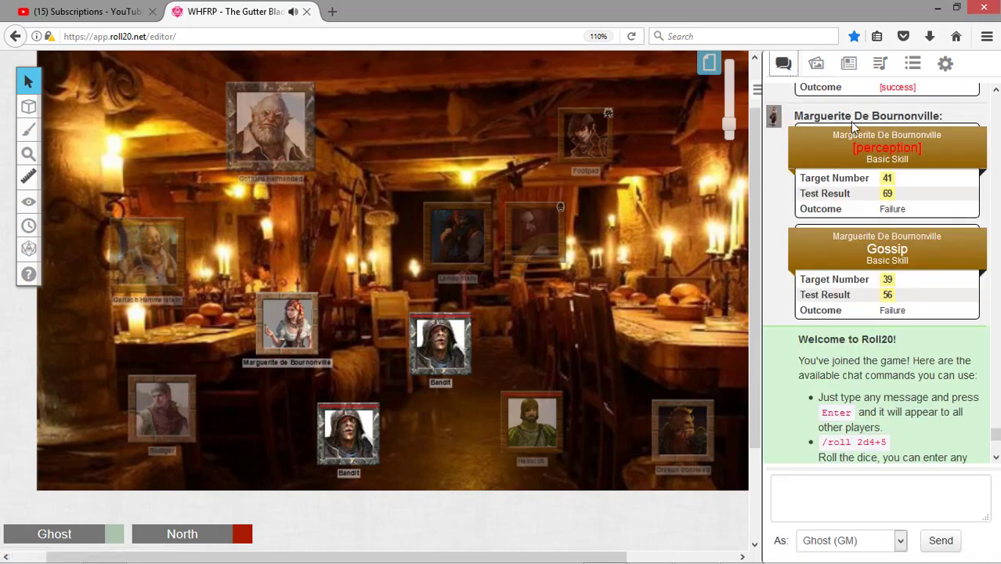
{"action": "left_click", "coordinate": [880, 63]}
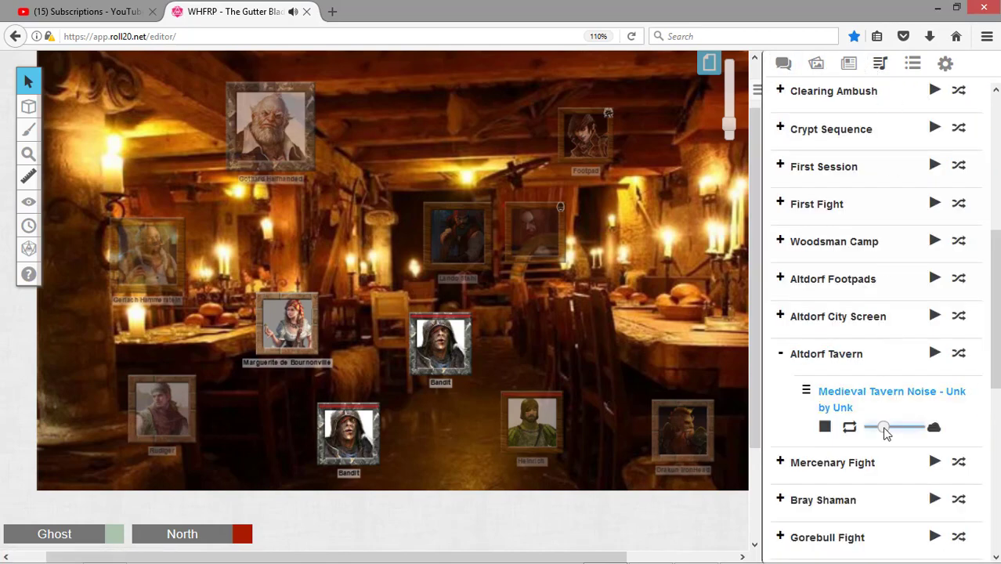
{"action": "left_click", "coordinate": [781, 353]}
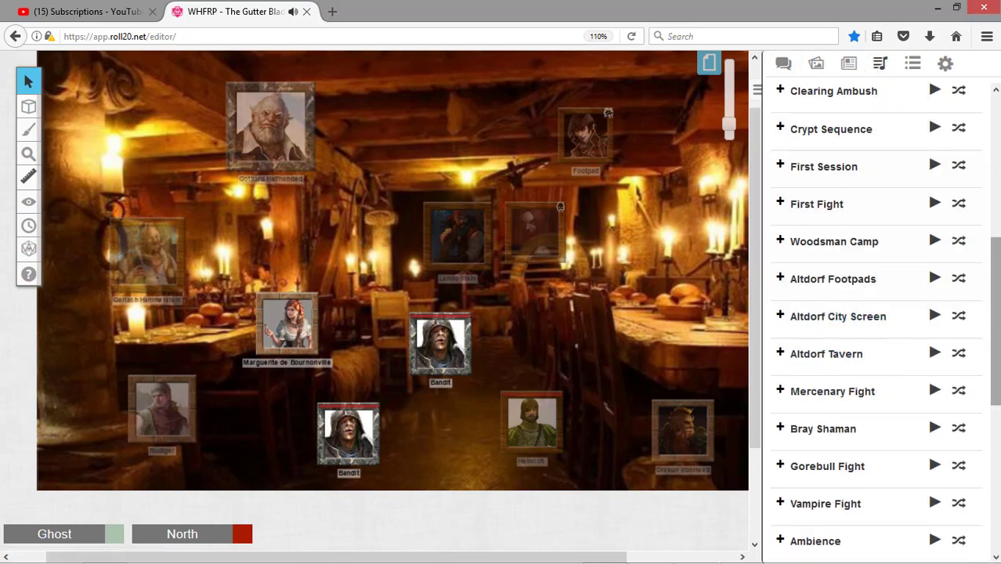
{"action": "left_click", "coordinate": [848, 64]}
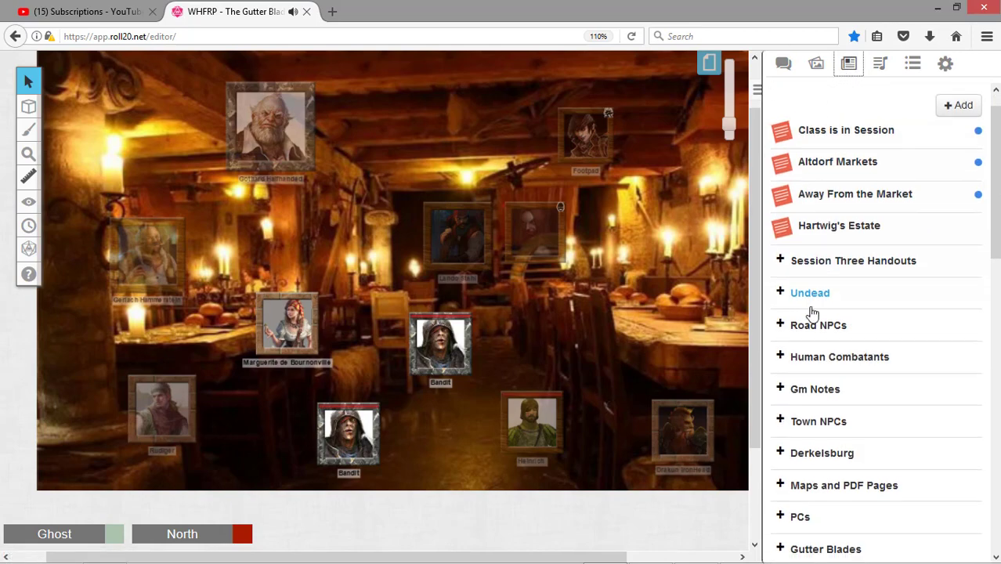
Expand the Gutter Blades journal folder and open one of its characters in a popout
{"action": "scroll", "scroll_direction": "down", "scroll_amount": 3}
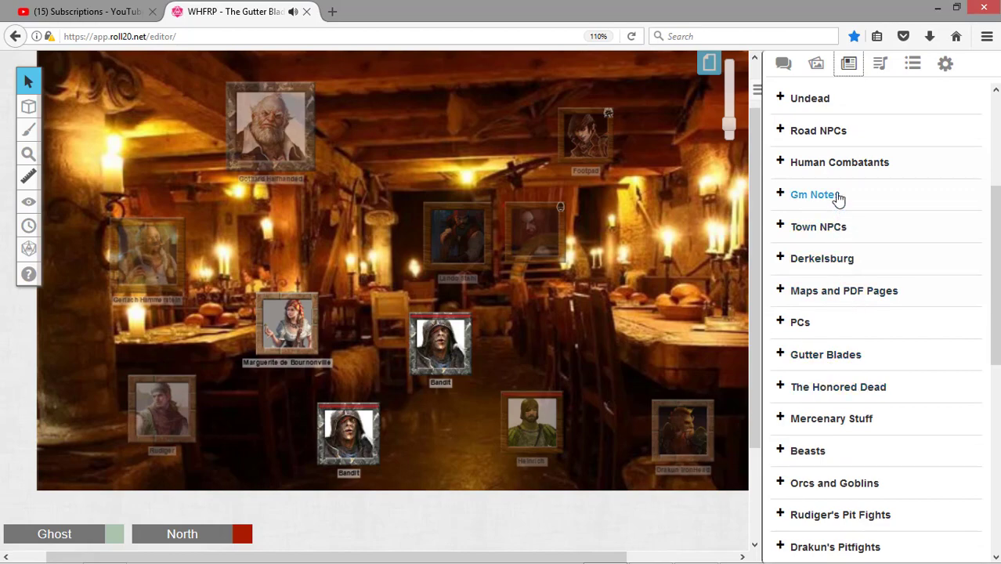
{"action": "scroll", "scroll_direction": "down", "scroll_amount": 3}
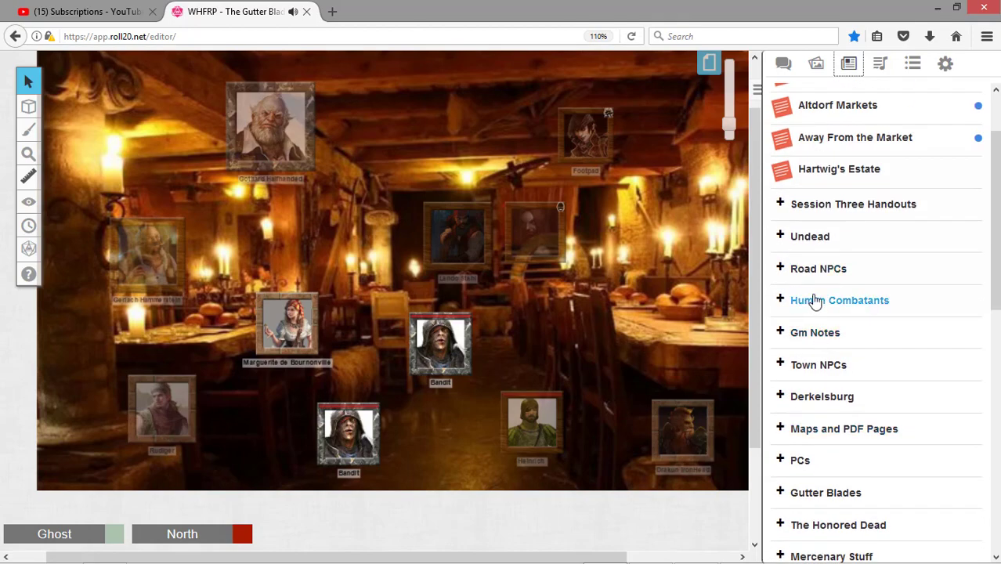
{"action": "mouse_move", "coordinate": [820, 294]}
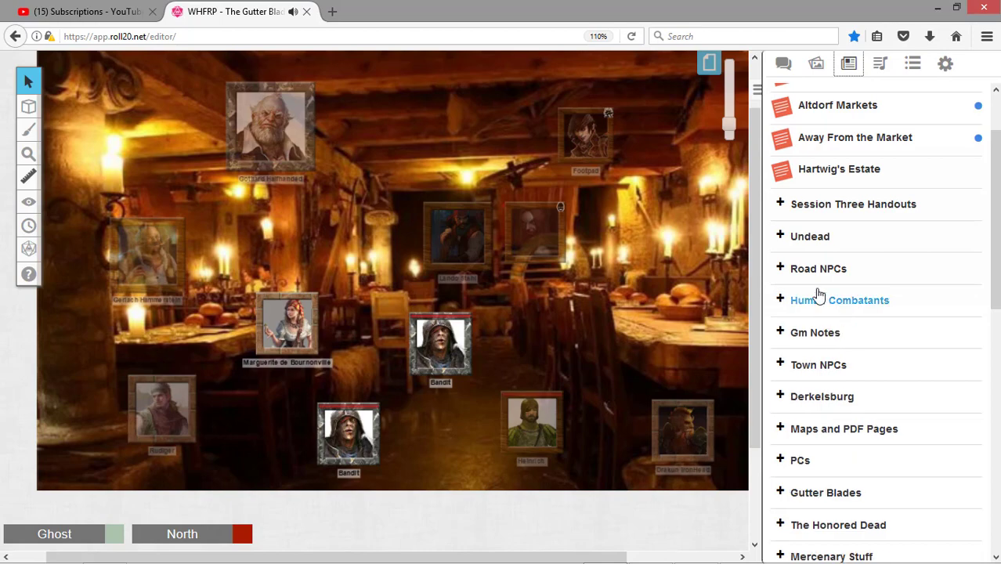
{"action": "left_click", "coordinate": [825, 492]}
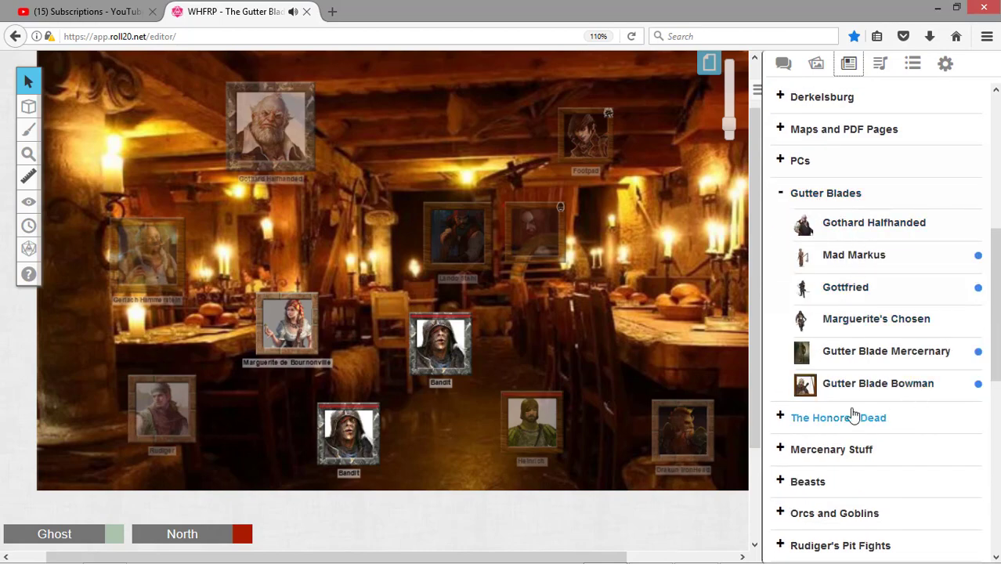
{"action": "left_click", "coordinate": [875, 319]}
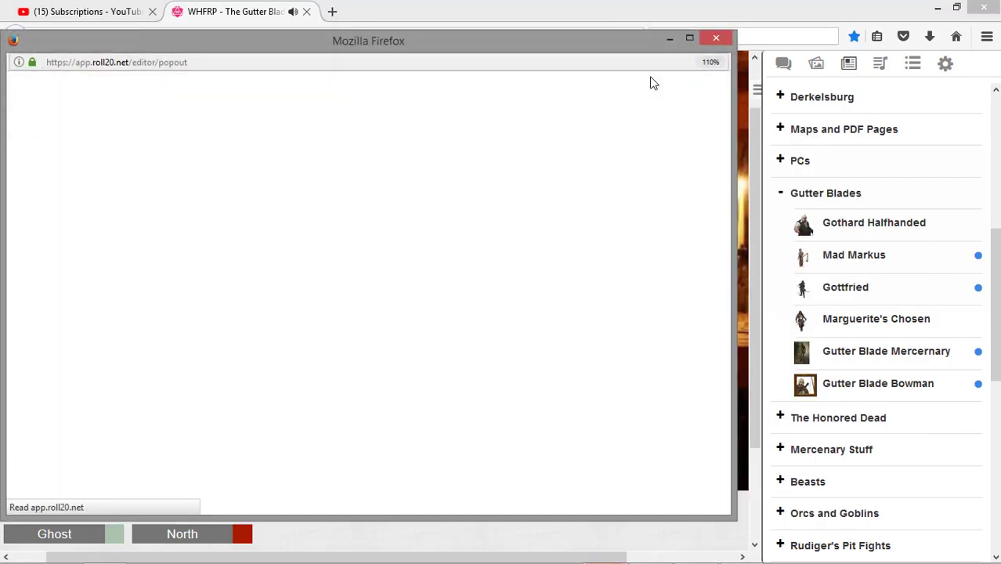
Roll Marguerite's Chosen Intelligence test with no modifier, which fails
{"action": "left_click", "coordinate": [876, 319]}
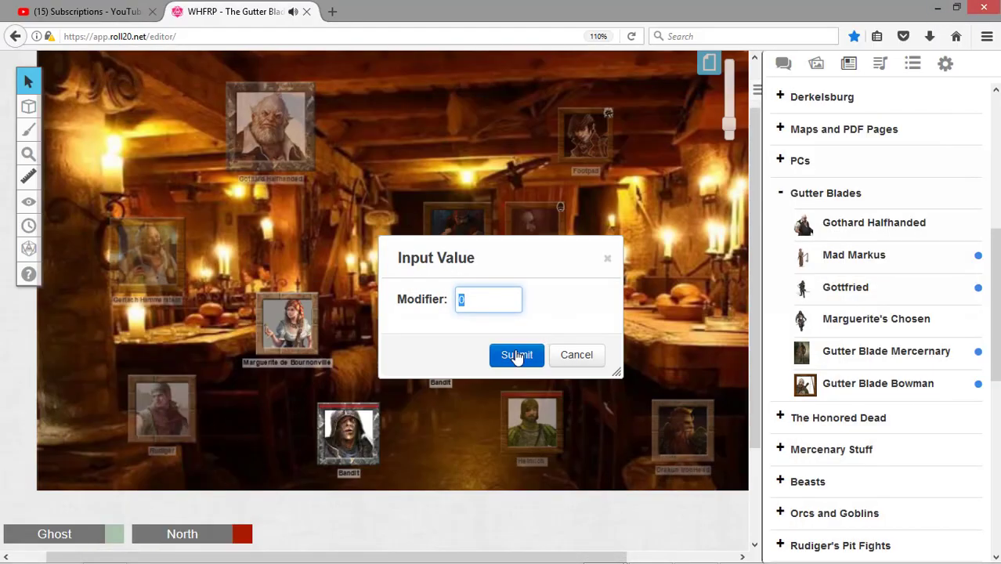
{"action": "left_click", "coordinate": [516, 355]}
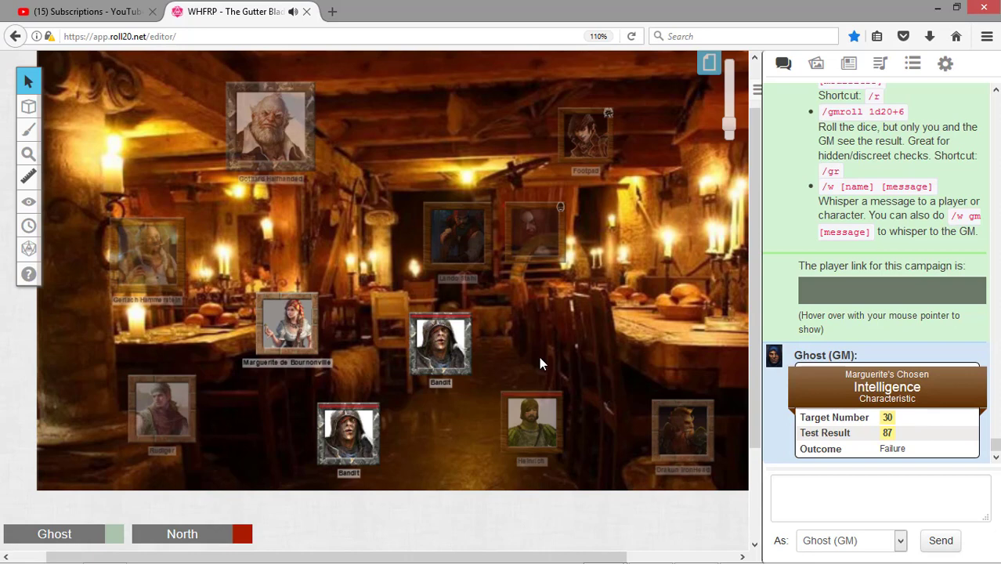
{"action": "mouse_move", "coordinate": [638, 165]}
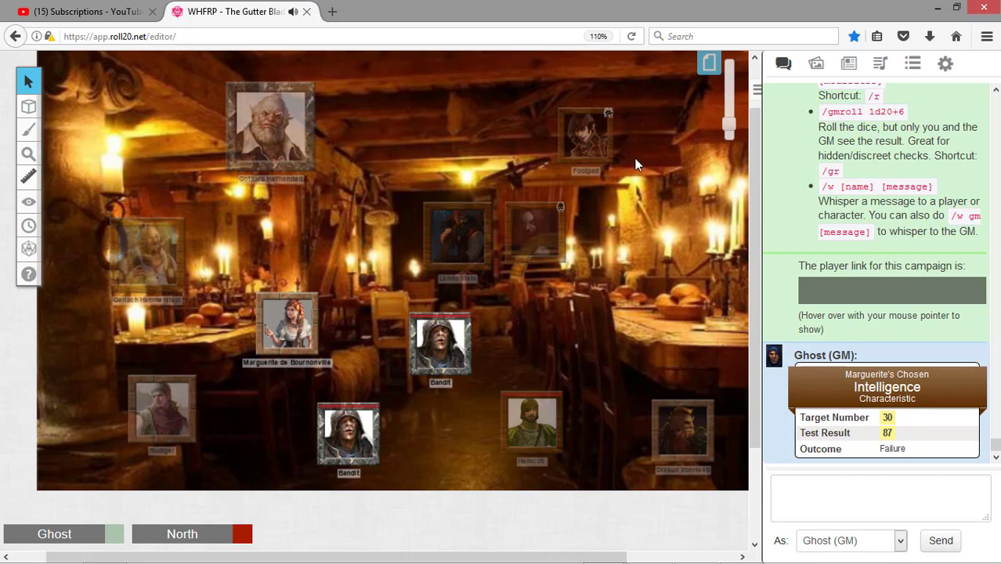
{"action": "mouse_move", "coordinate": [628, 170]}
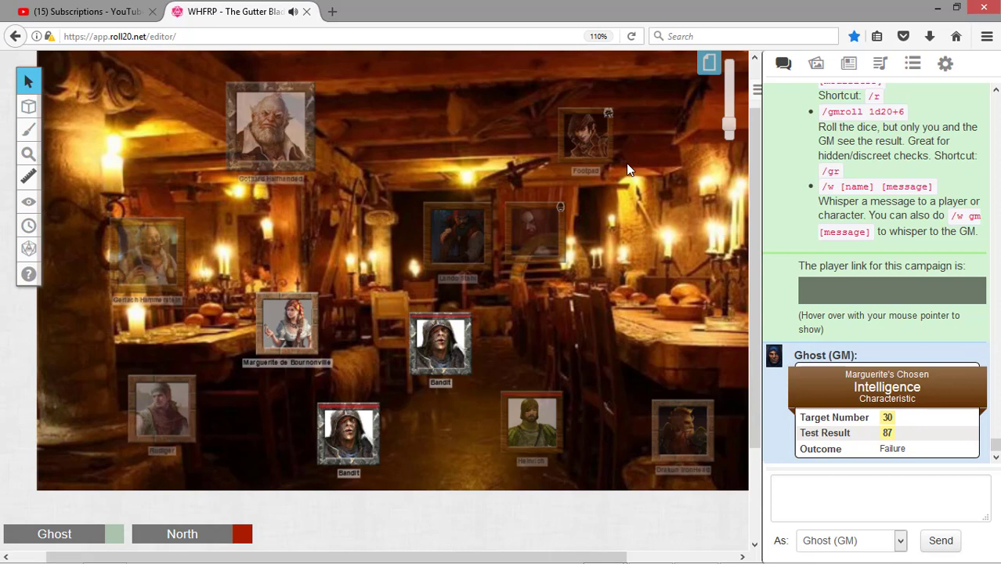
{"action": "mouse_move", "coordinate": [844, 7]}
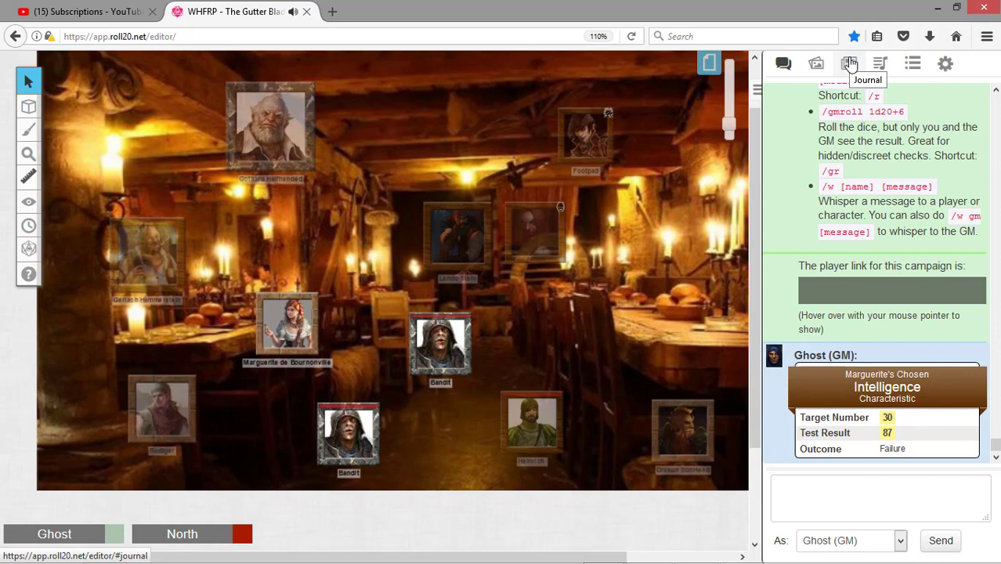
Roll Marguerite De Bournonville's Read and Write test (64 vs 51, failed) and return to Journal
{"action": "scroll", "scroll_direction": "down", "scroll_amount": 3}
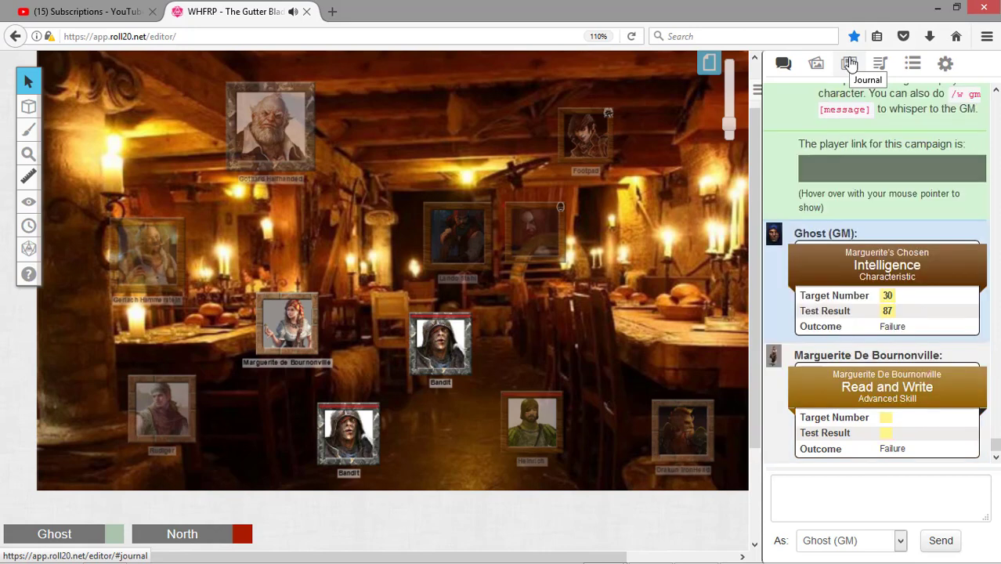
{"action": "mouse_move", "coordinate": [887, 417]}
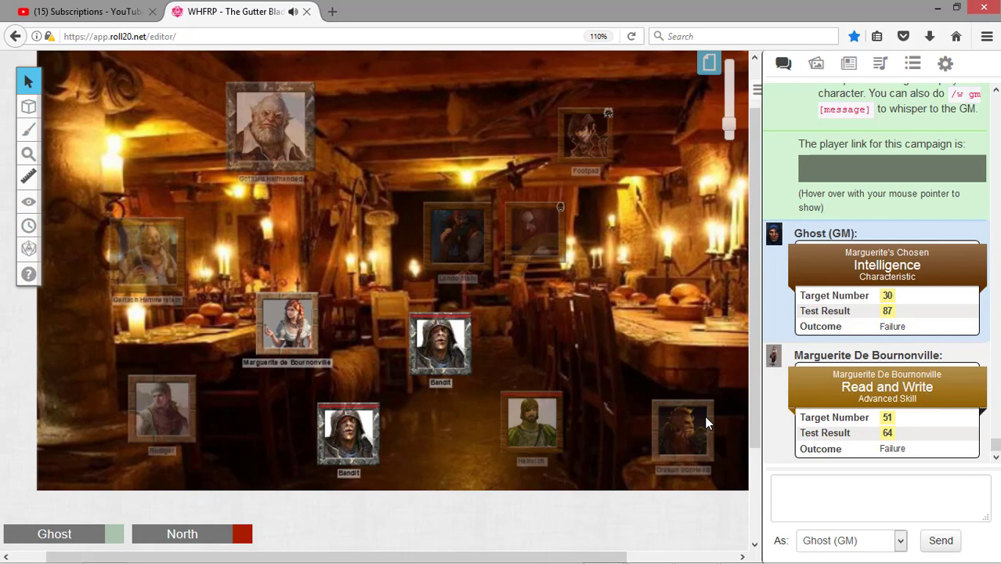
{"action": "mouse_move", "coordinate": [538, 462]}
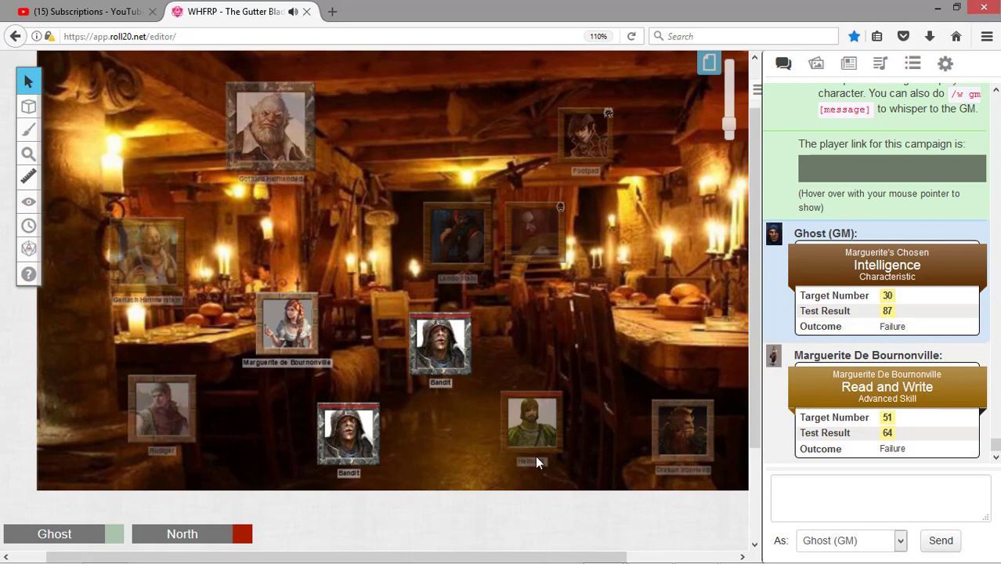
{"action": "mouse_move", "coordinate": [535, 462]}
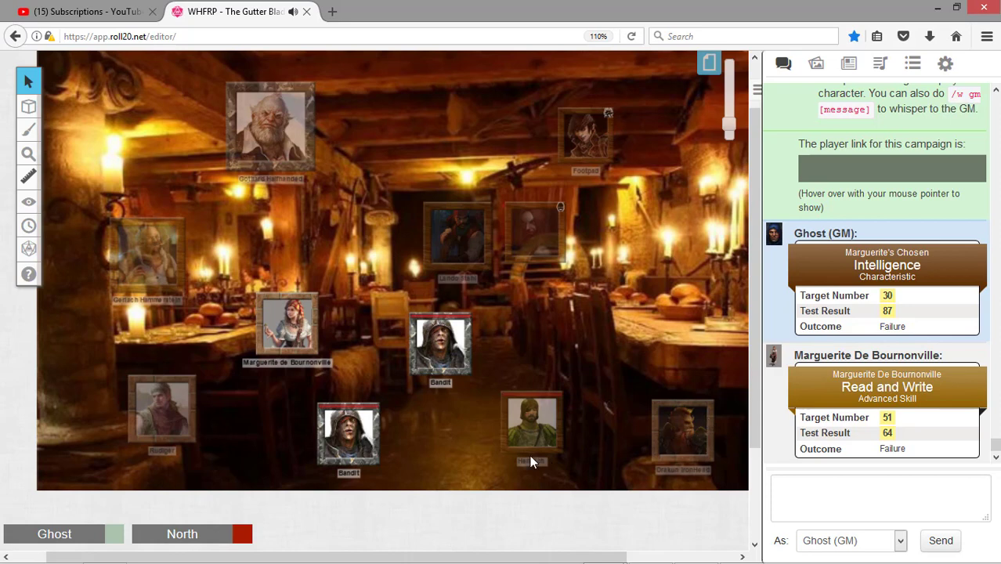
{"action": "mouse_move", "coordinate": [900, 350]}
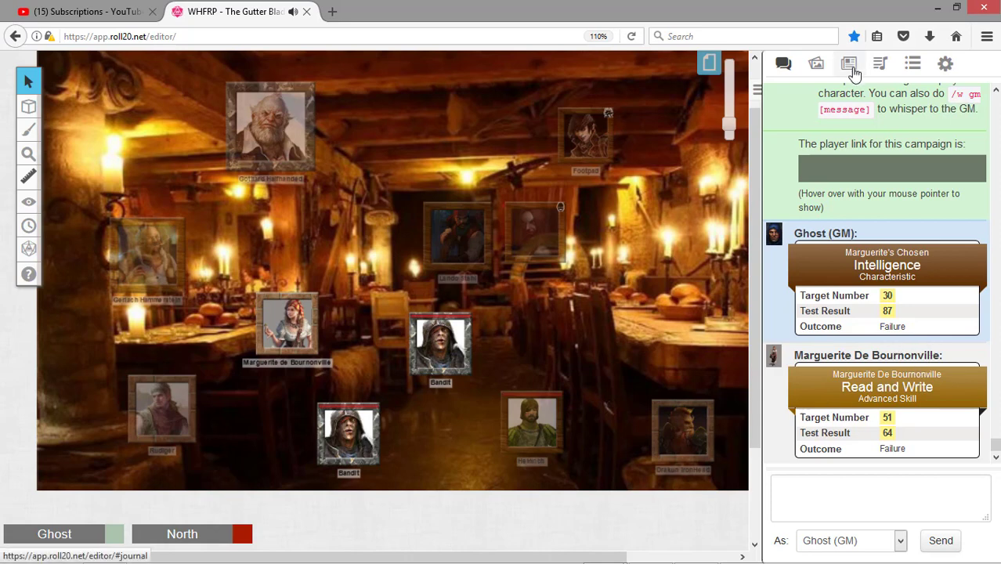
{"action": "left_click", "coordinate": [848, 64]}
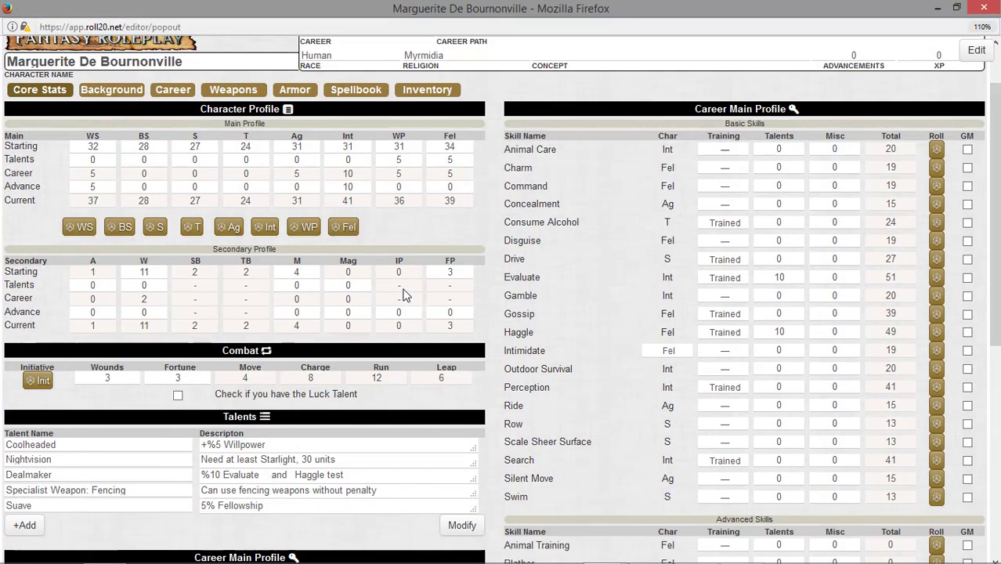
{"action": "scroll", "scroll_direction": "down", "scroll_amount": 3}
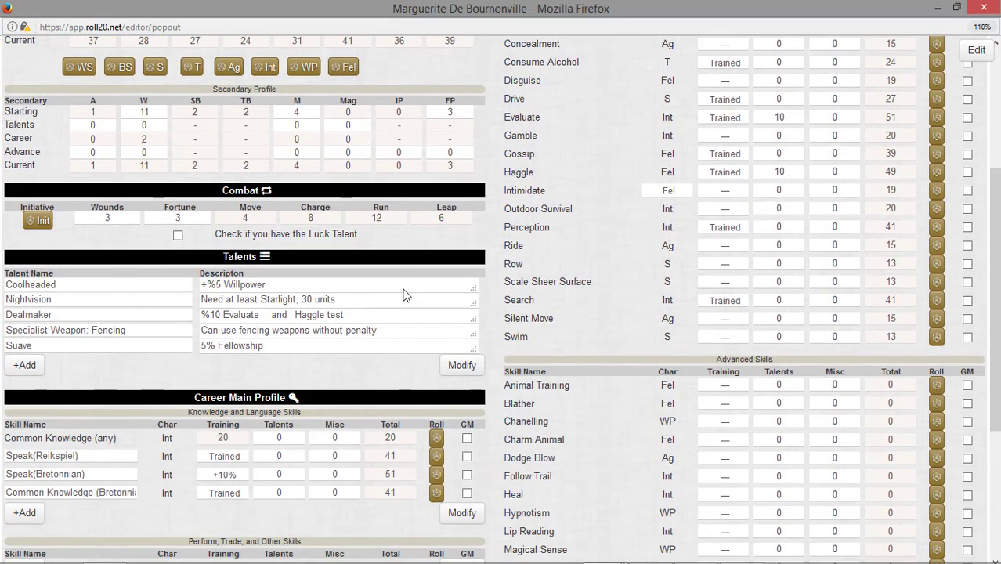
{"action": "scroll", "scroll_direction": "down", "scroll_amount": 3}
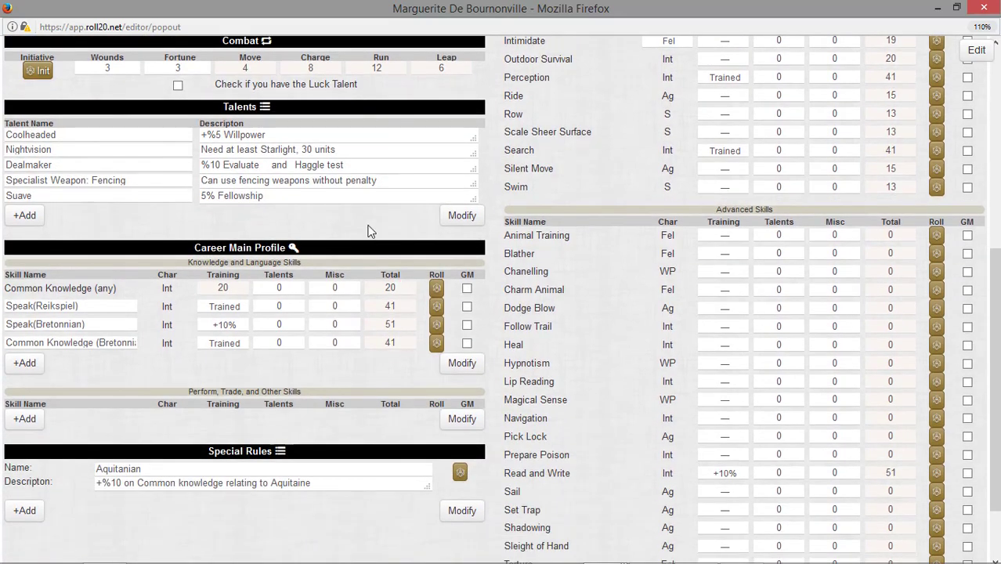
{"action": "scroll", "scroll_direction": "down", "scroll_amount": 3}
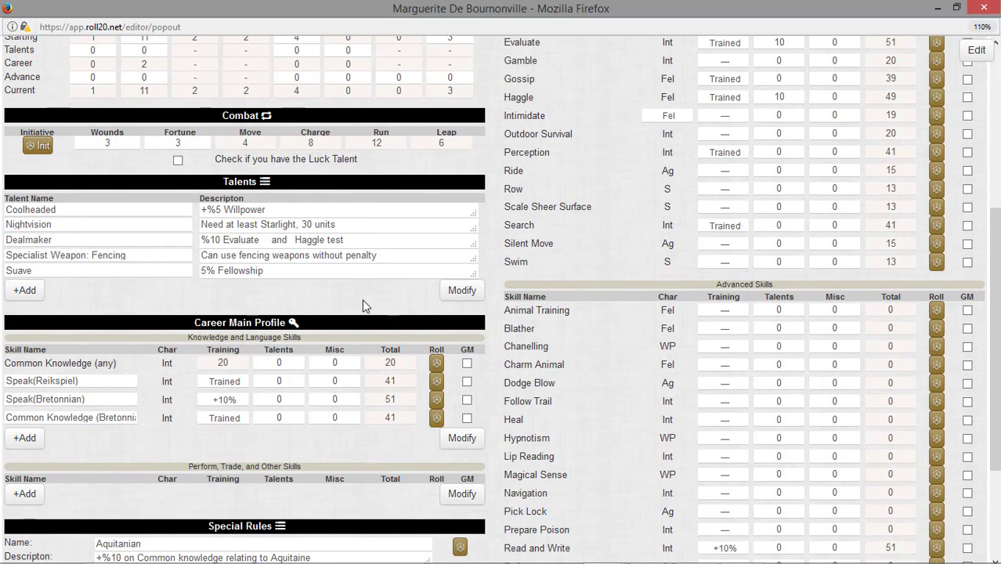
{"action": "mouse_move", "coordinate": [603, 548]}
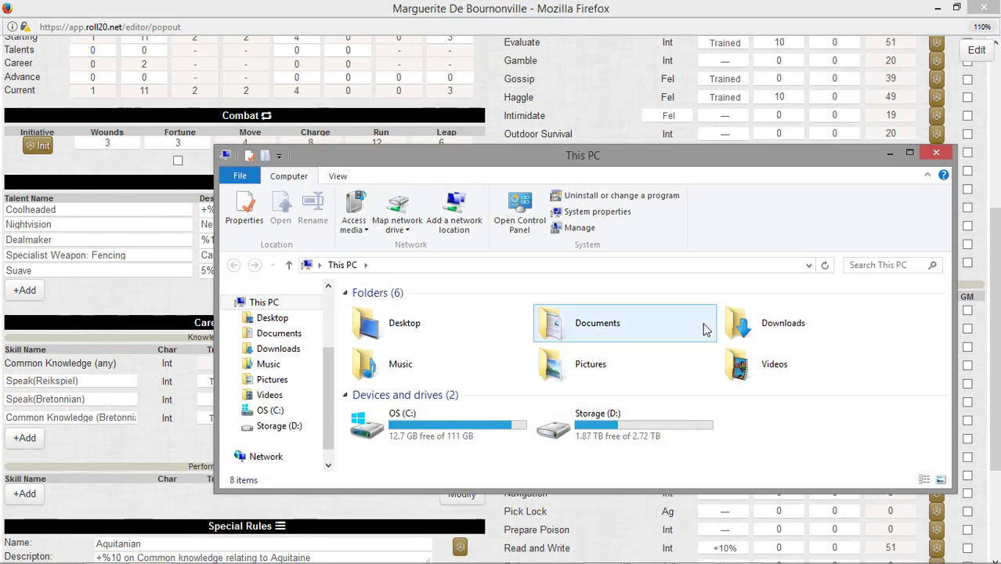
Open the Core rulebook PDF from Documents > Warhammer Fantasy Roleplay
{"action": "double_click", "coordinate": [596, 322]}
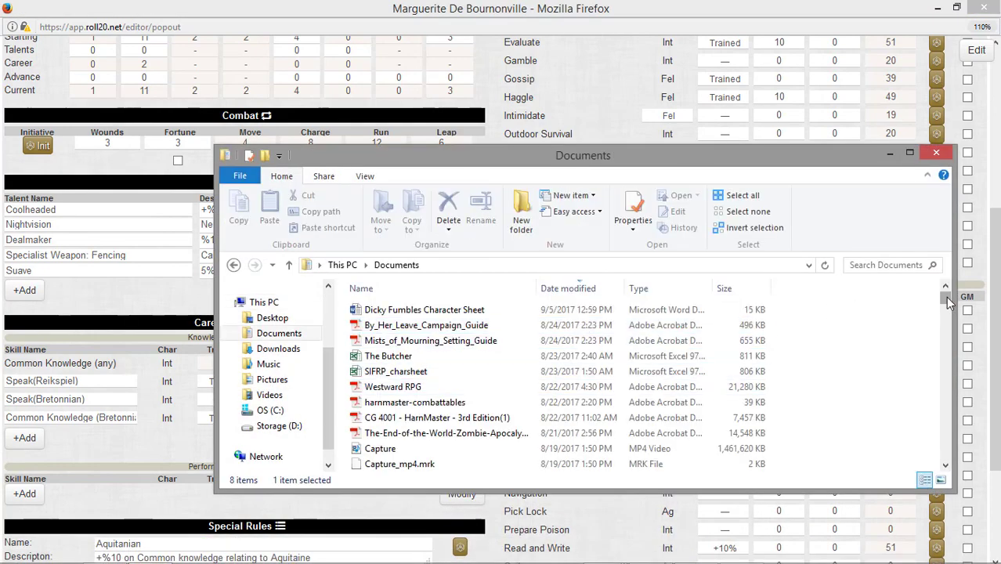
{"action": "scroll", "scroll_direction": "down", "scroll_amount": 3}
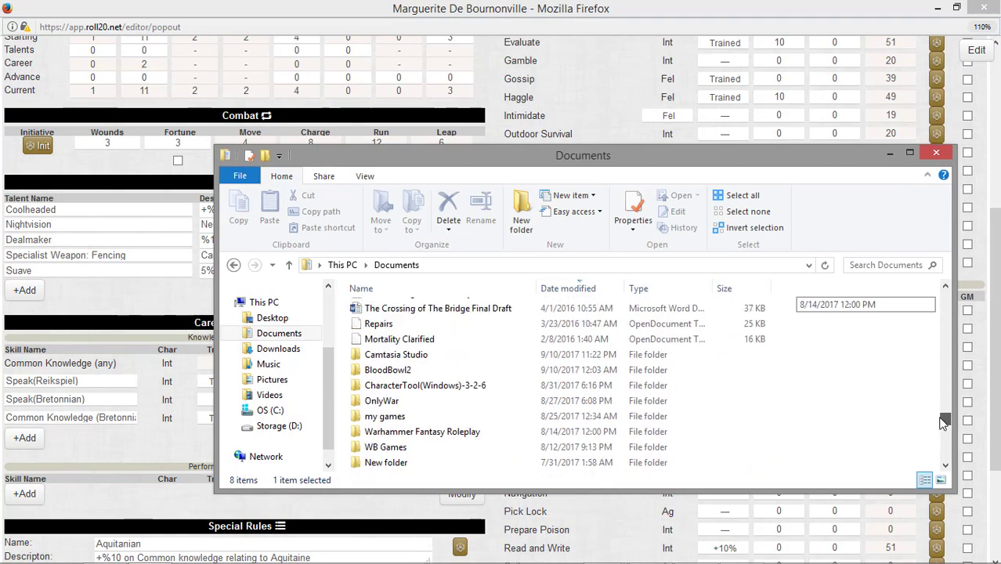
{"action": "double_click", "coordinate": [422, 432]}
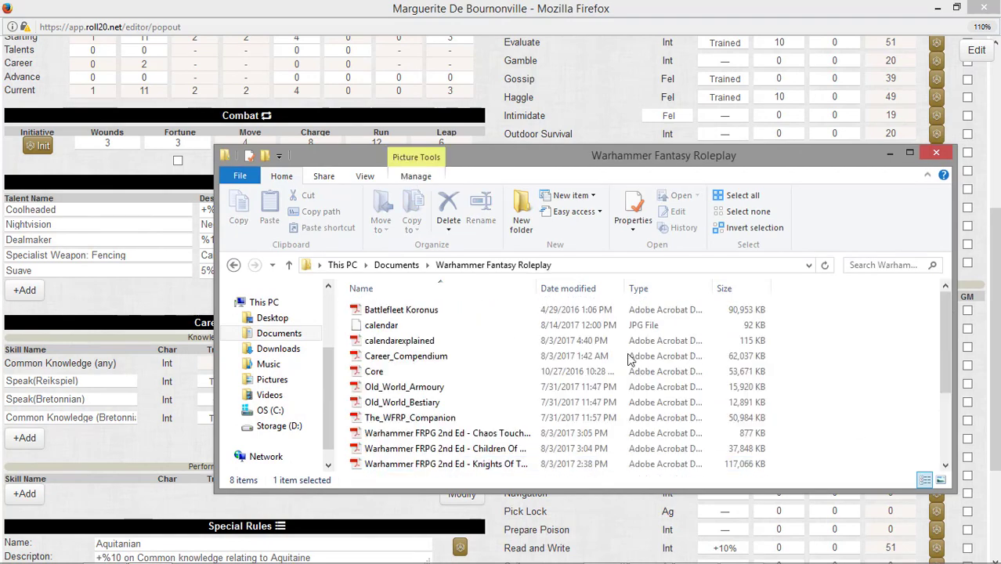
{"action": "double_click", "coordinate": [375, 371]}
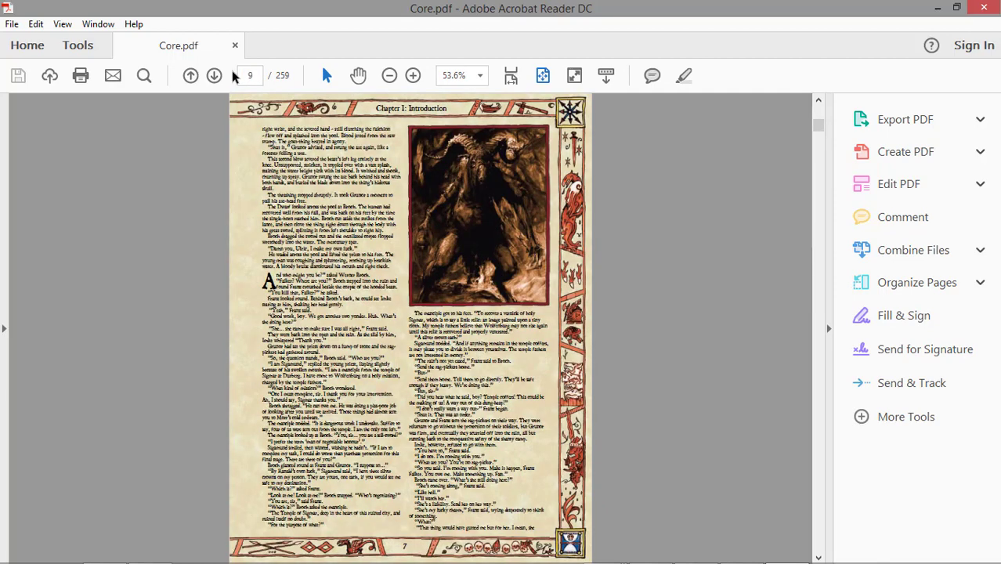
Jump the Core rulebook to page 99 to reach the Skills & Talents pages
{"action": "type", "text": "9"}
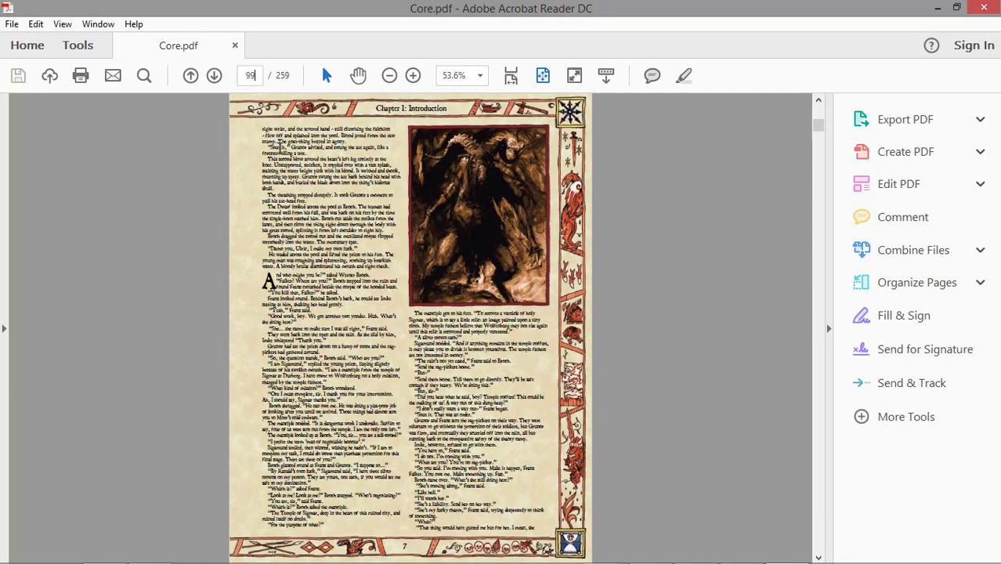
{"action": "left_click", "coordinate": [251, 75]}
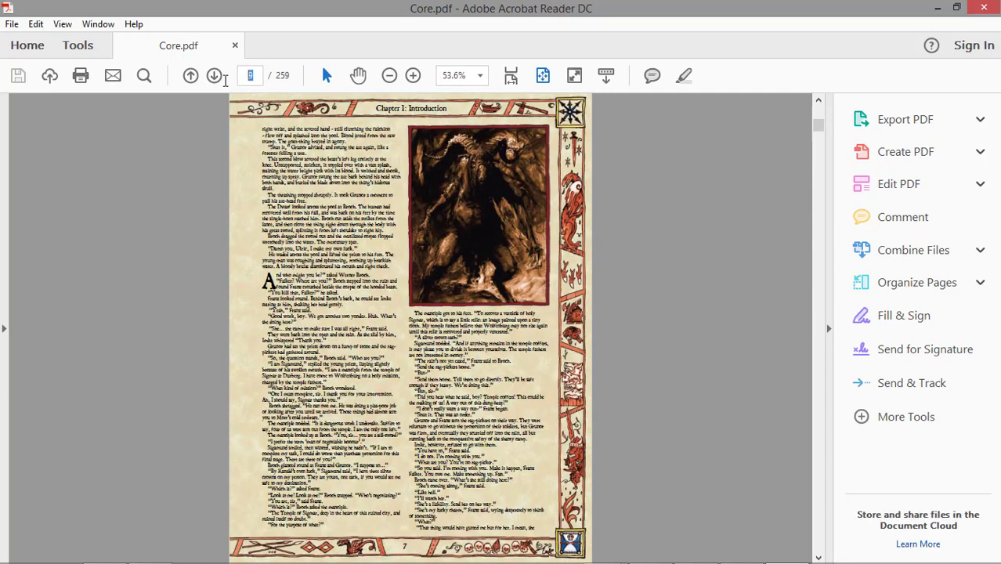
{"action": "type", "text": "99"}
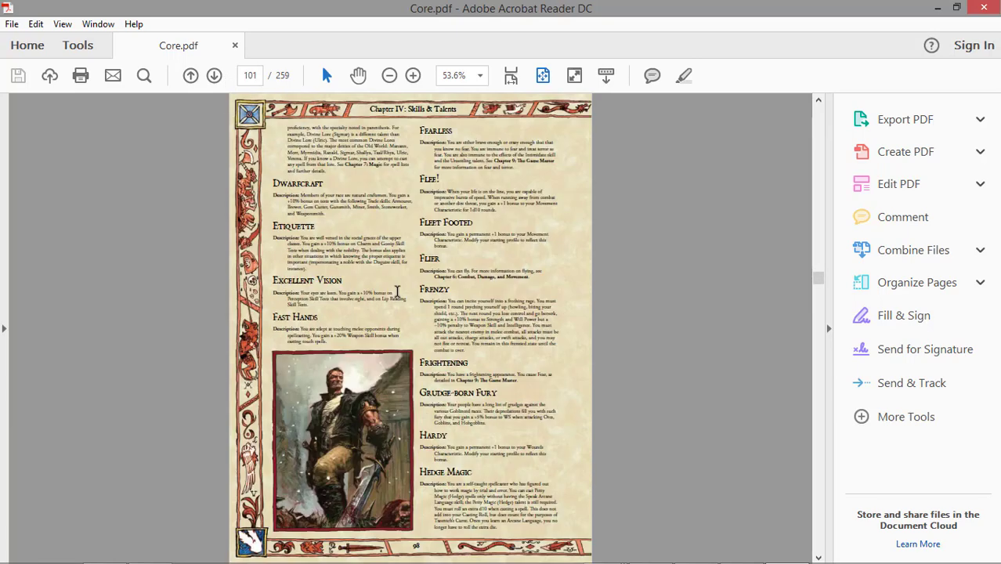
{"action": "left_click", "coordinate": [189, 75]}
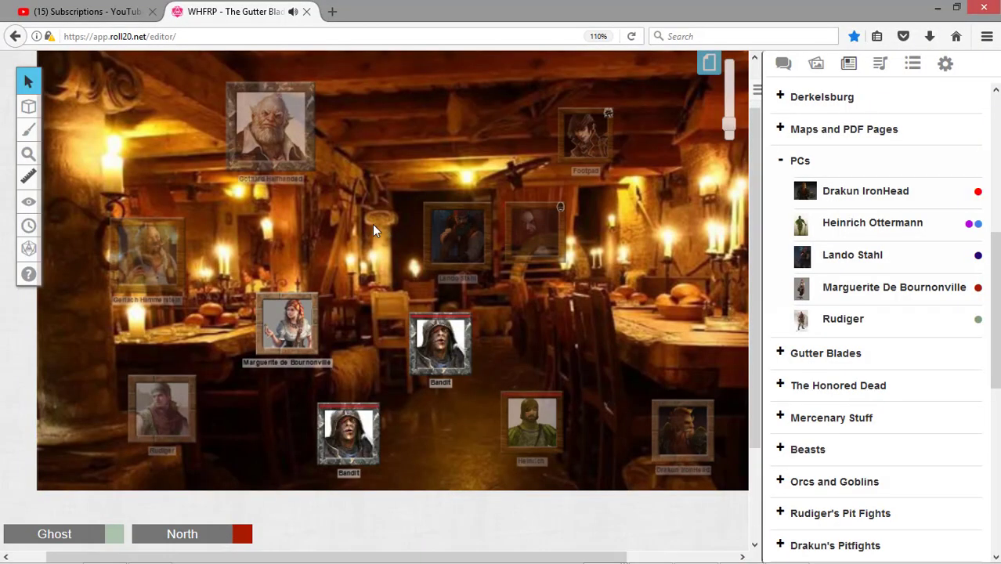
{"action": "mouse_move", "coordinate": [806, 190]}
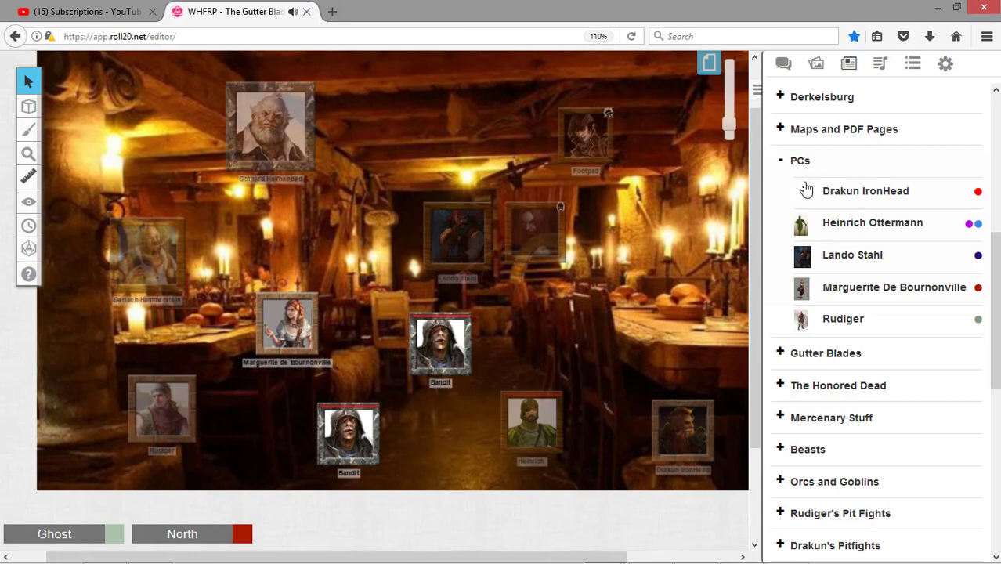
Collapse the PCs group in the Journal and bring up the game pages list
{"action": "left_click", "coordinate": [799, 160]}
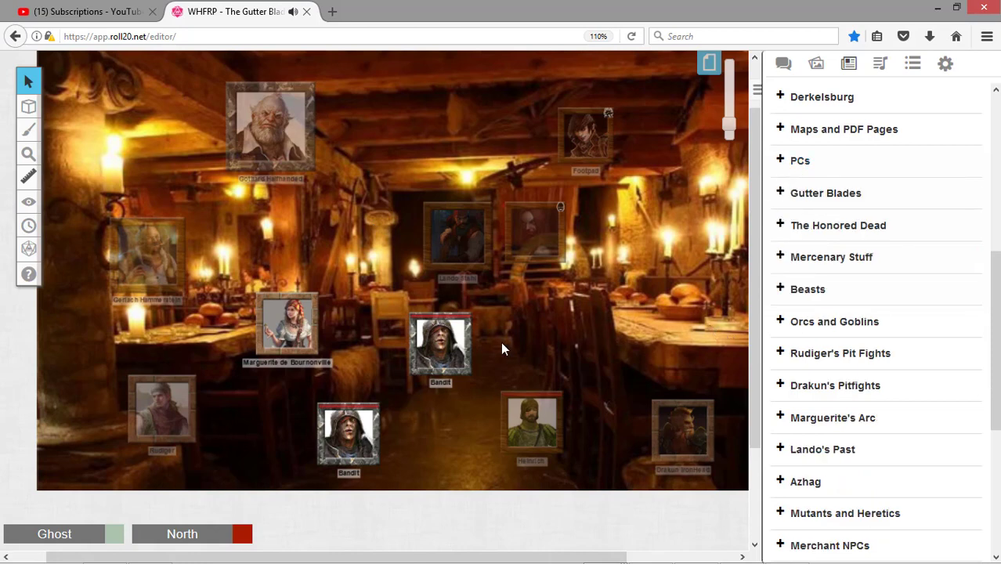
{"action": "mouse_move", "coordinate": [708, 62]}
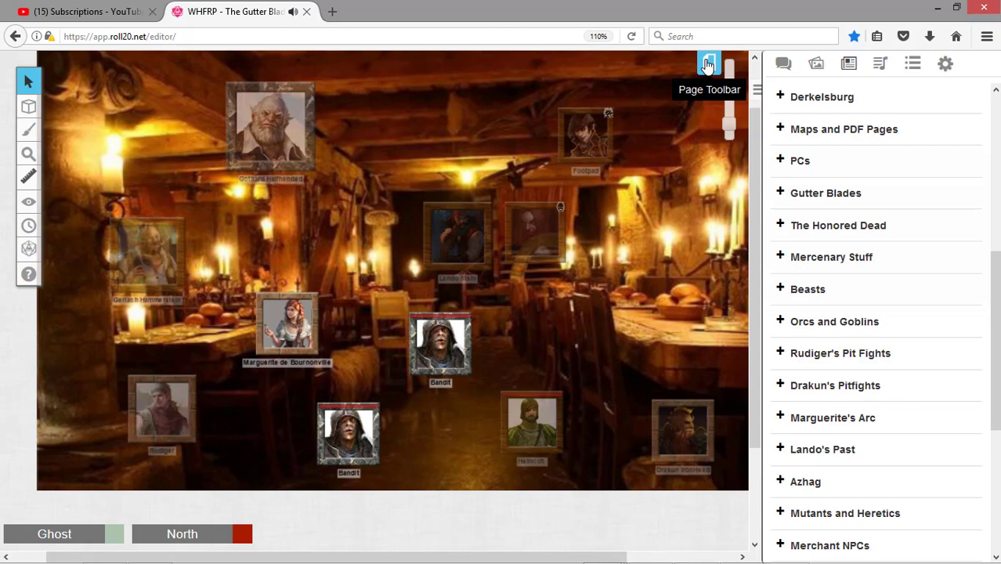
{"action": "left_click", "coordinate": [707, 64]}
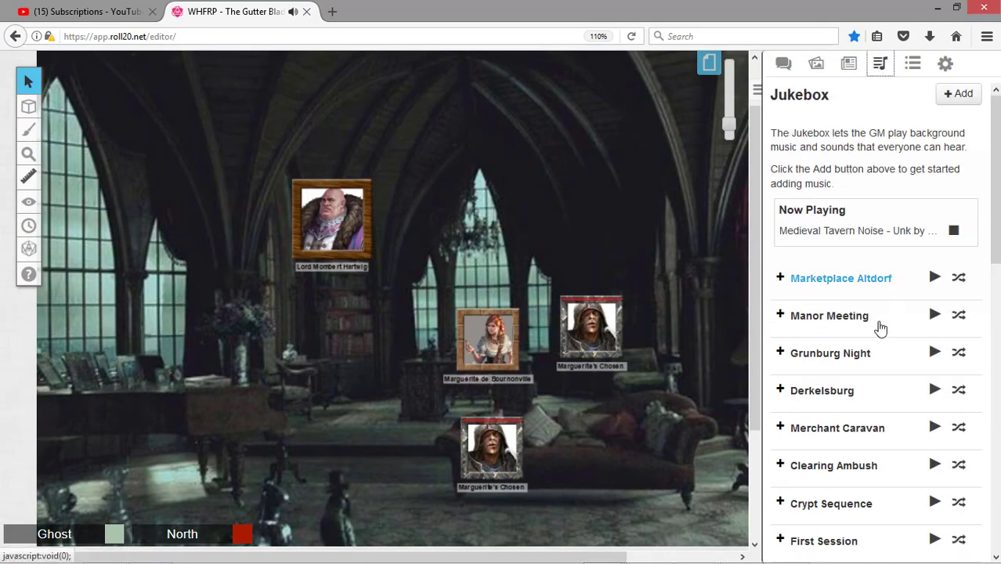
Play 'Mount & Blade - Butterflies and Grass' in the Jukebox, then return to the Journal
{"action": "scroll", "scroll_direction": "down", "scroll_amount": 3}
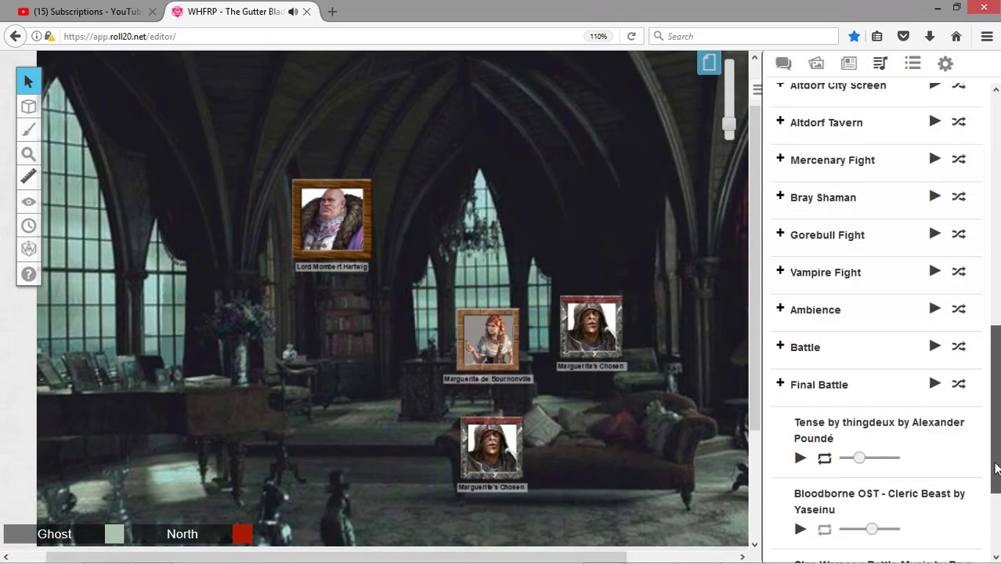
{"action": "scroll", "scroll_direction": "down", "scroll_amount": 3}
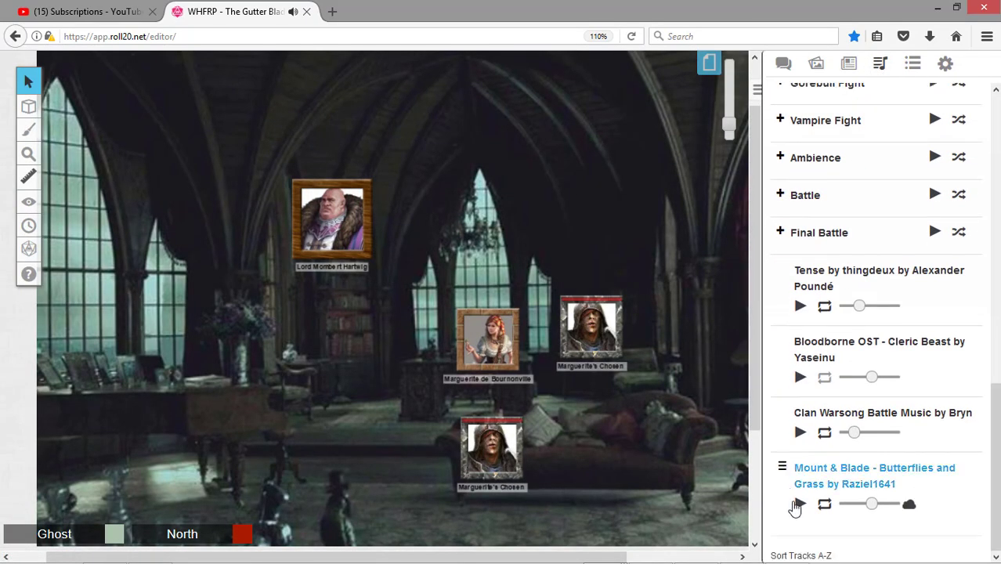
{"action": "left_click", "coordinate": [800, 504]}
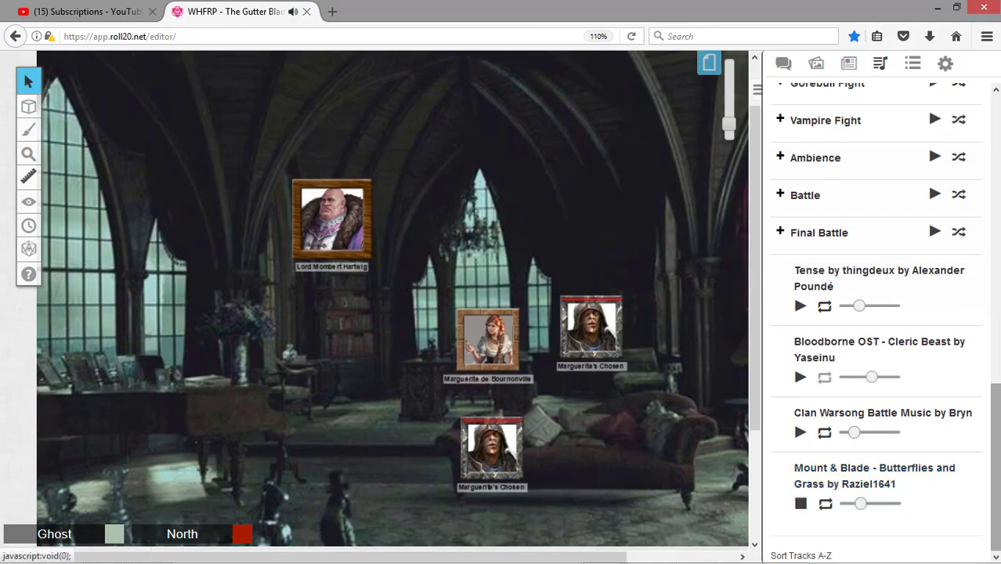
{"action": "left_click", "coordinate": [849, 63]}
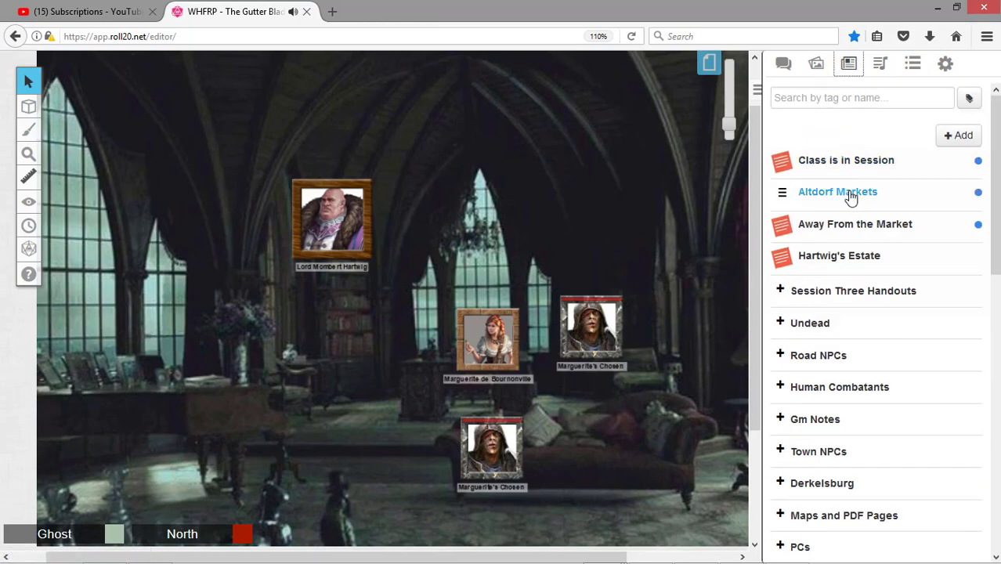
Open the Hartwig's Estate handout and show it to the players
{"action": "left_click", "coordinate": [839, 255]}
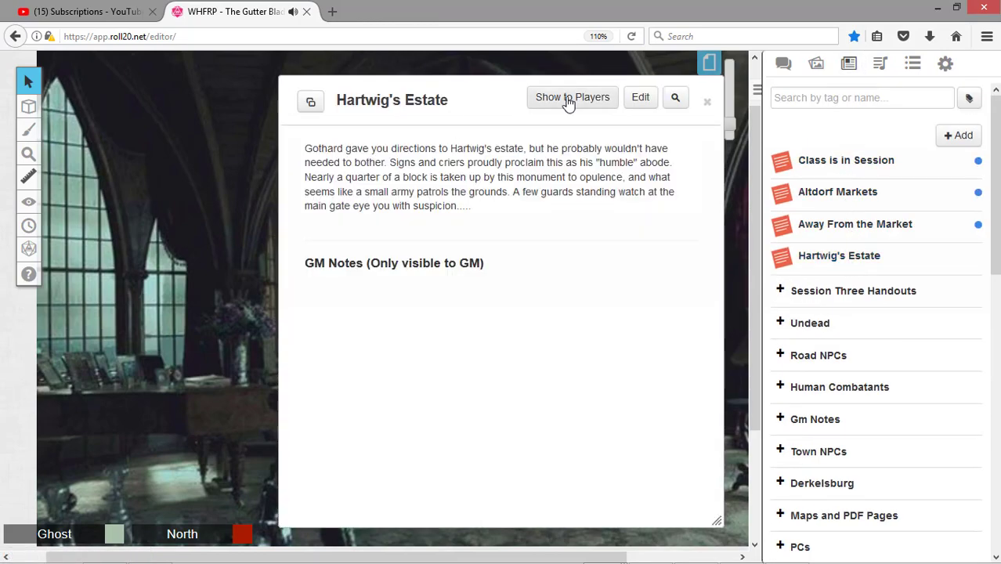
{"action": "left_click", "coordinate": [571, 97]}
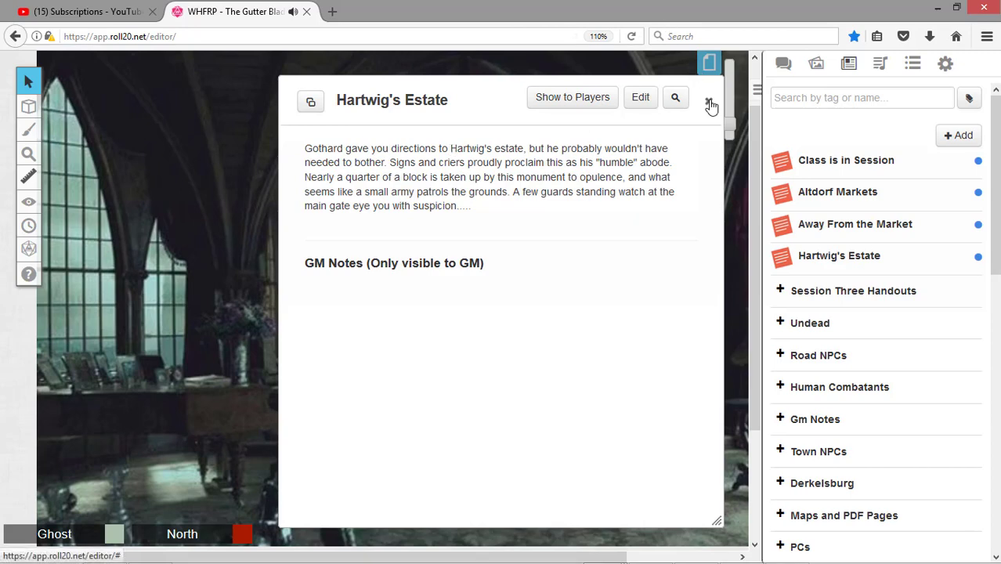
Close the Hartwig's Estate handout window to reveal the manor map
{"action": "left_click", "coordinate": [709, 100]}
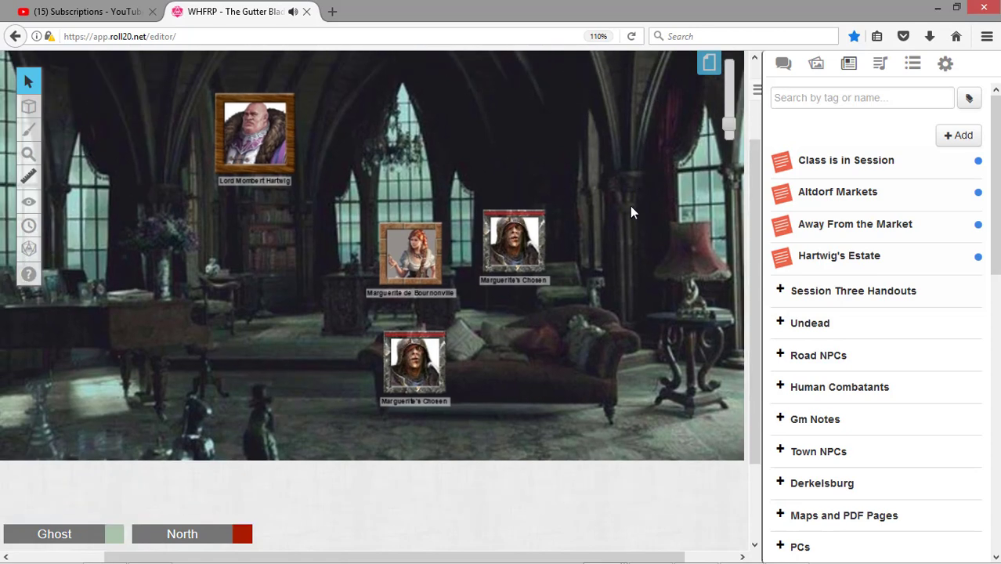
{"action": "mouse_move", "coordinate": [626, 228]}
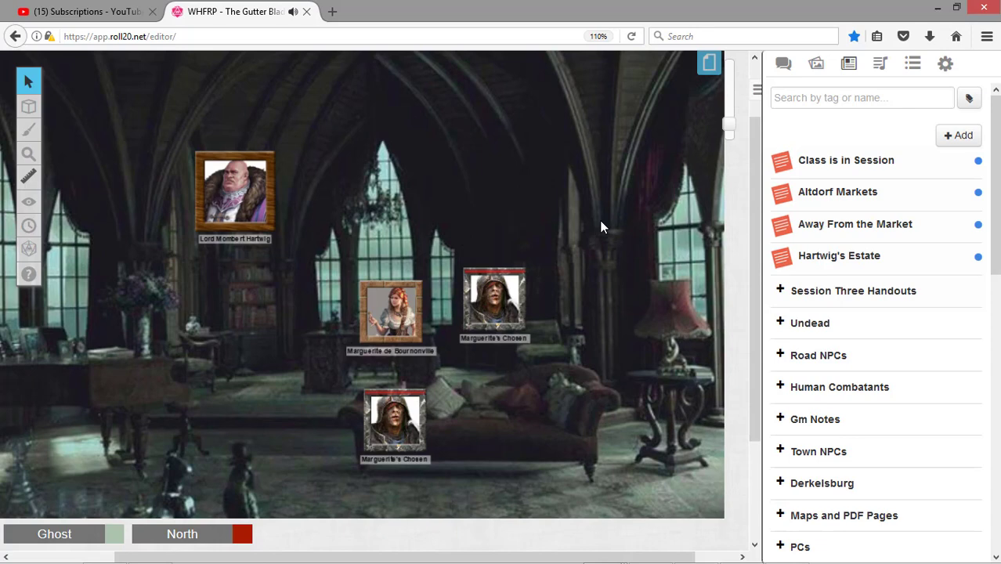
{"action": "mouse_move", "coordinate": [597, 352]}
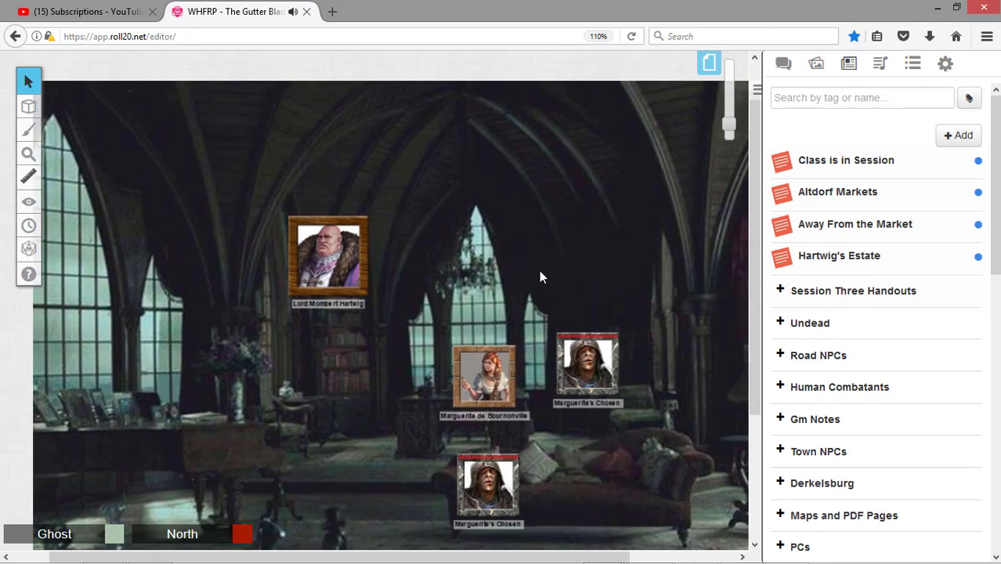
{"action": "scroll", "scroll_direction": "down", "scroll_amount": 3}
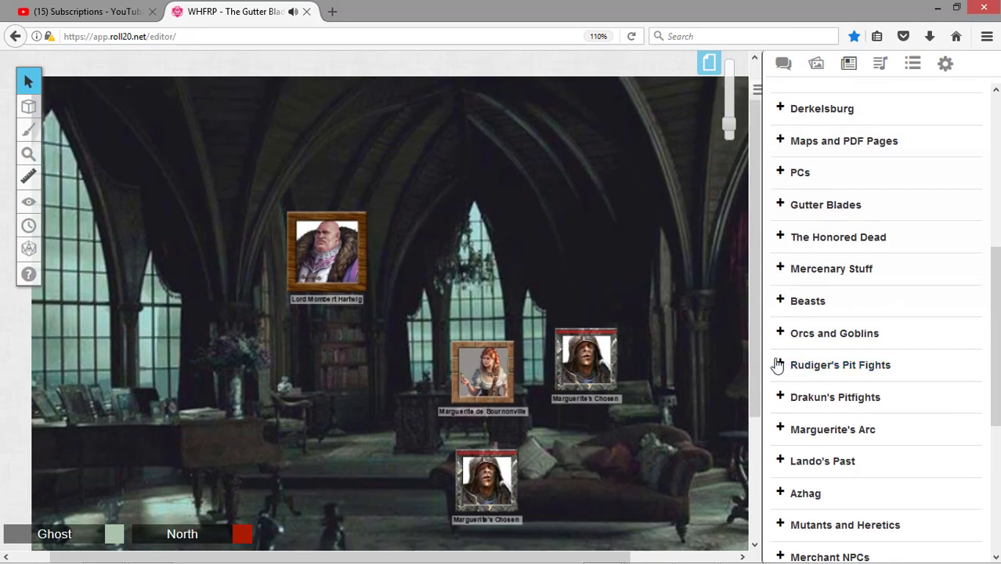
{"action": "mouse_move", "coordinate": [589, 265]}
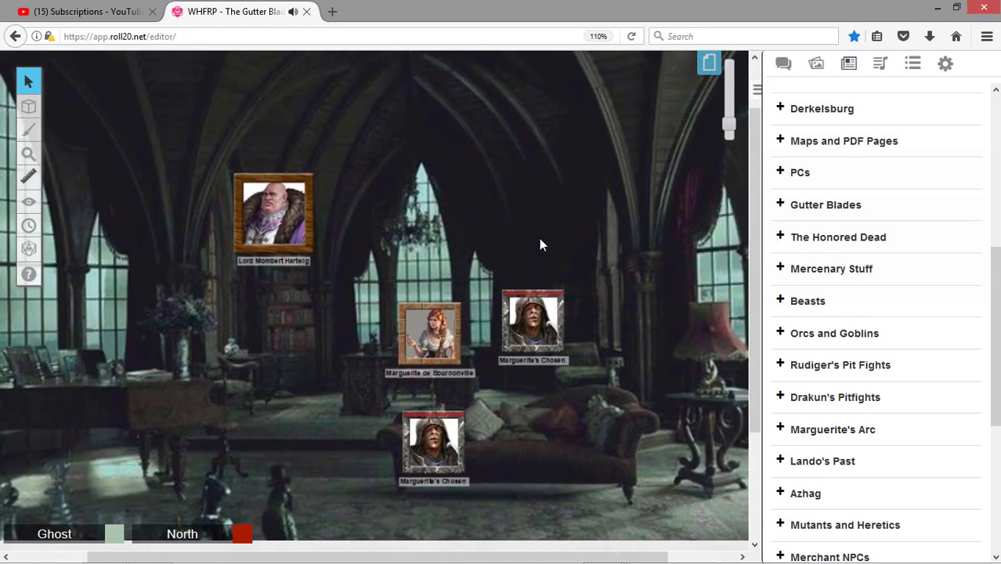
{"action": "mouse_move", "coordinate": [537, 248]}
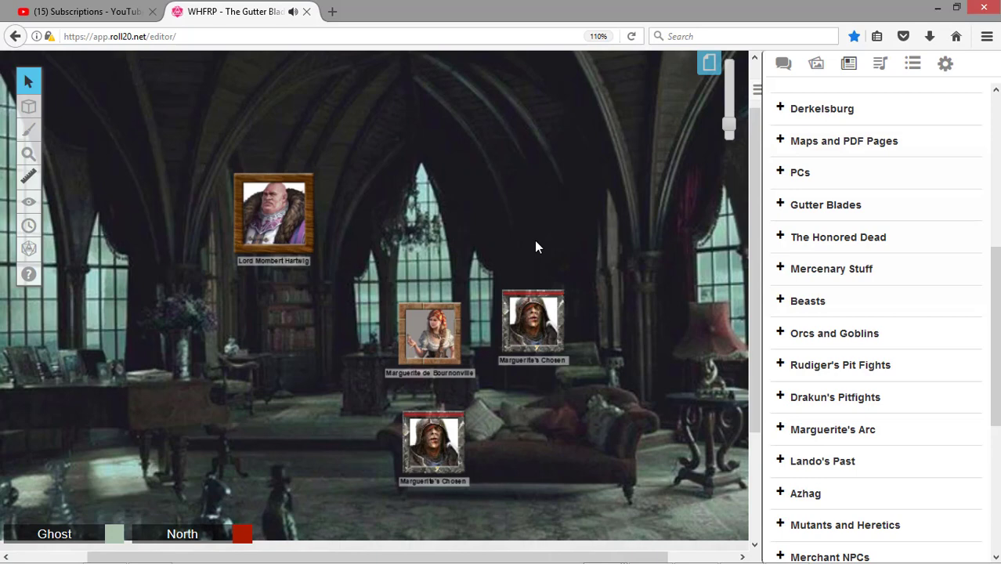
{"action": "mouse_move", "coordinate": [549, 231]}
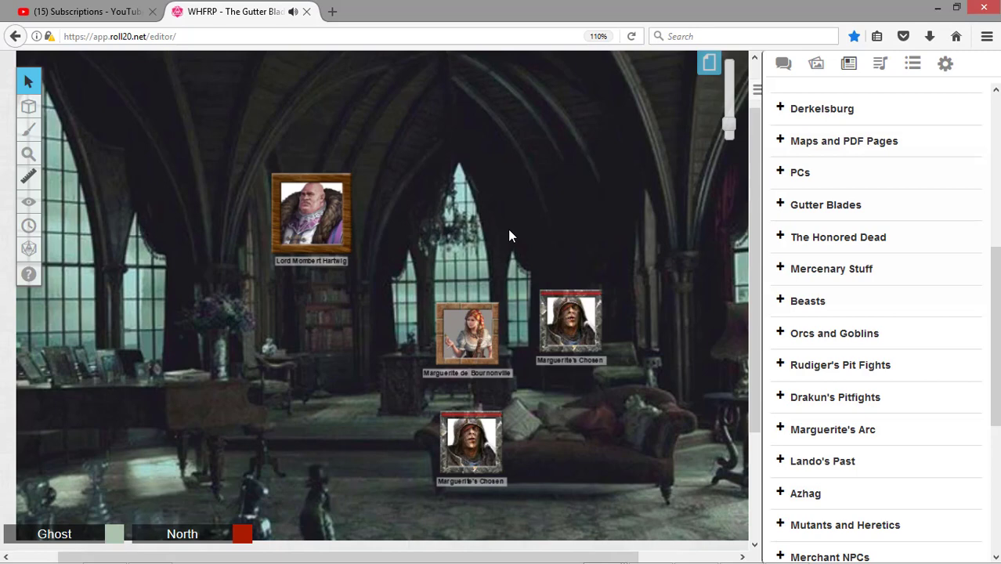
{"action": "mouse_move", "coordinate": [515, 232]}
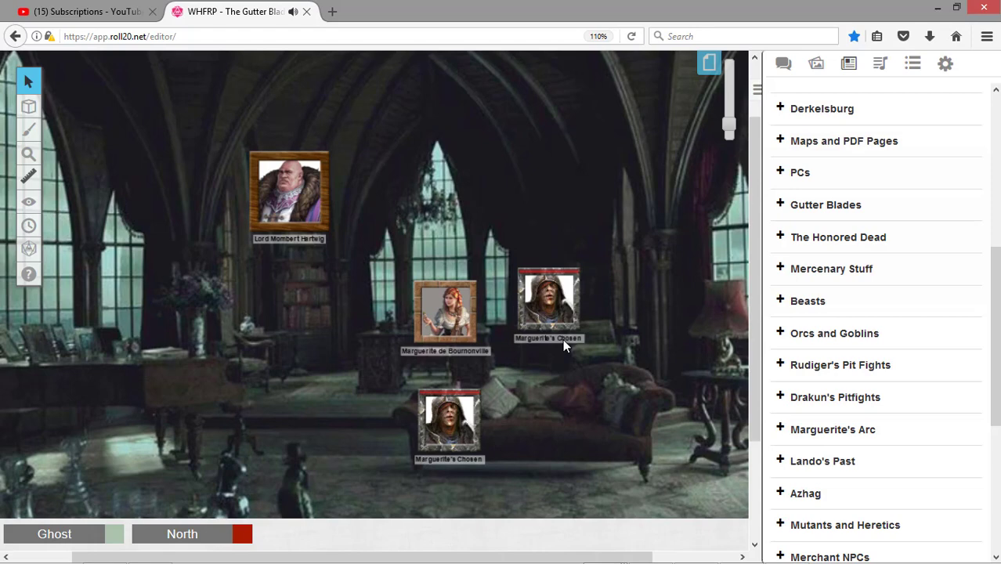
{"action": "mouse_move", "coordinate": [564, 345]}
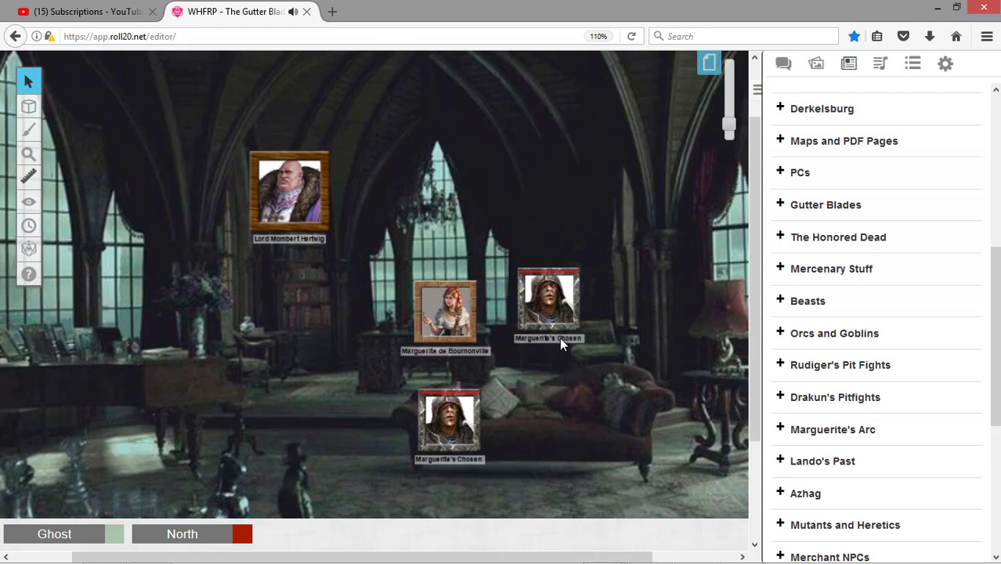
{"action": "mouse_move", "coordinate": [583, 370]}
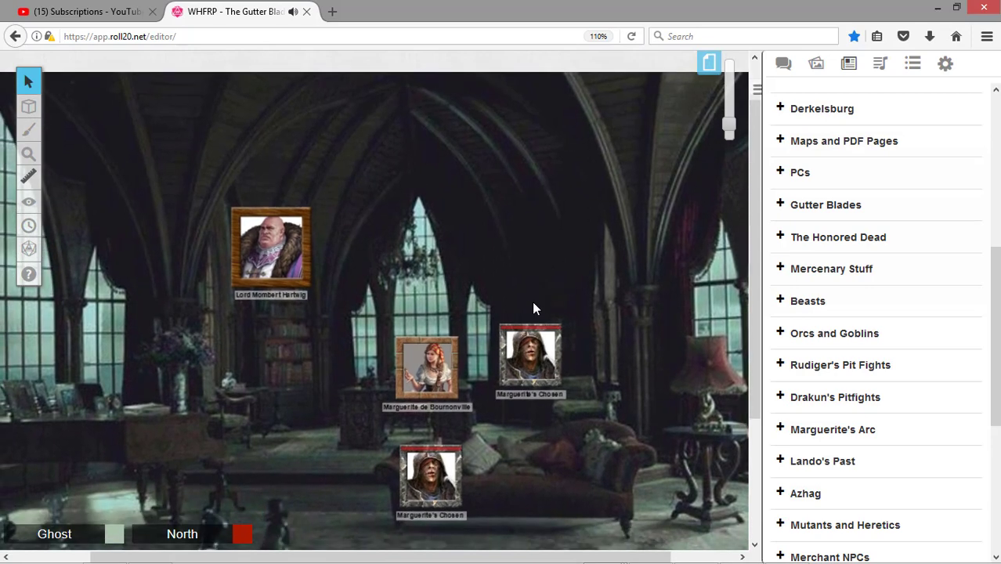
{"action": "mouse_move", "coordinate": [517, 308]}
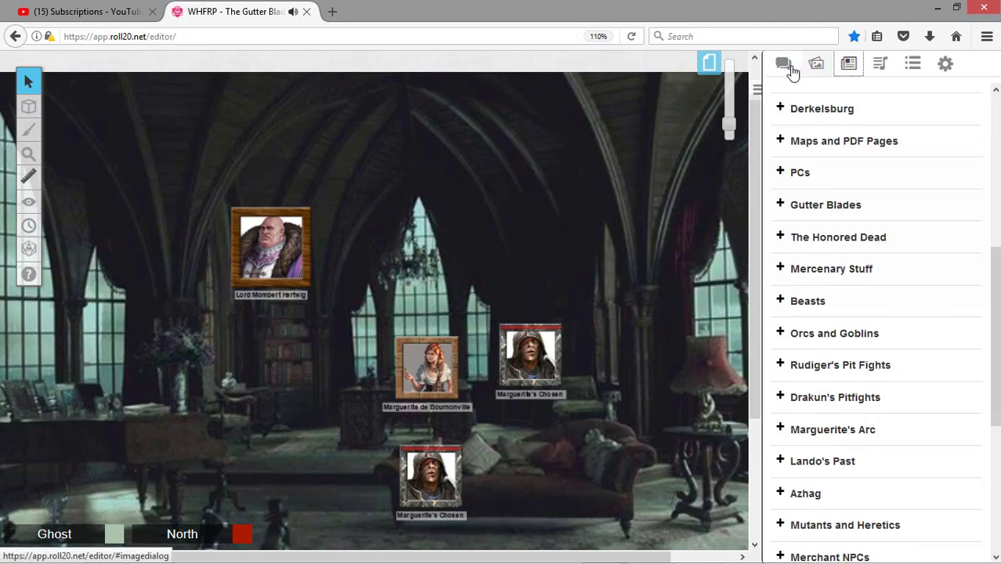
{"action": "left_click", "coordinate": [783, 63]}
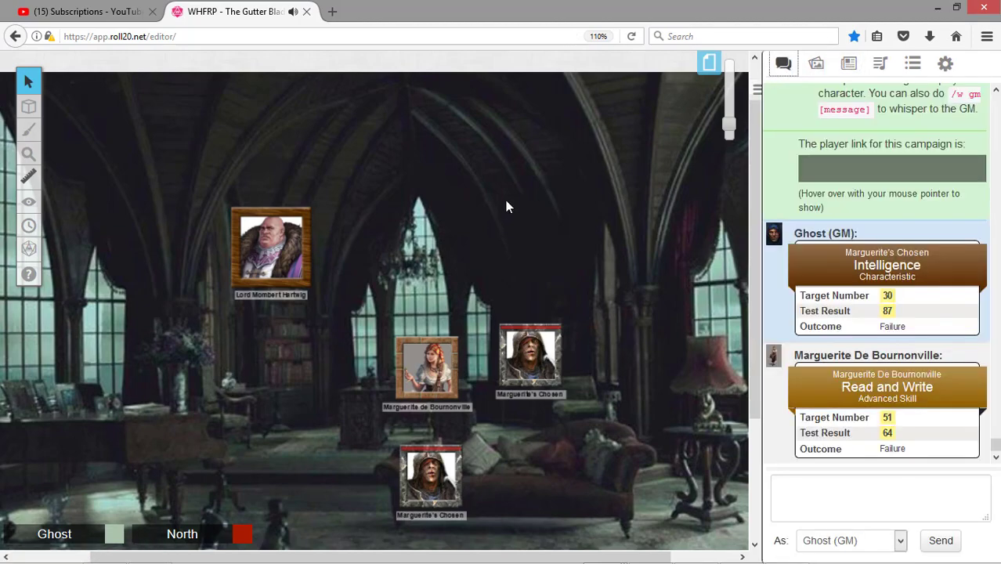
{"action": "mouse_move", "coordinate": [509, 198]}
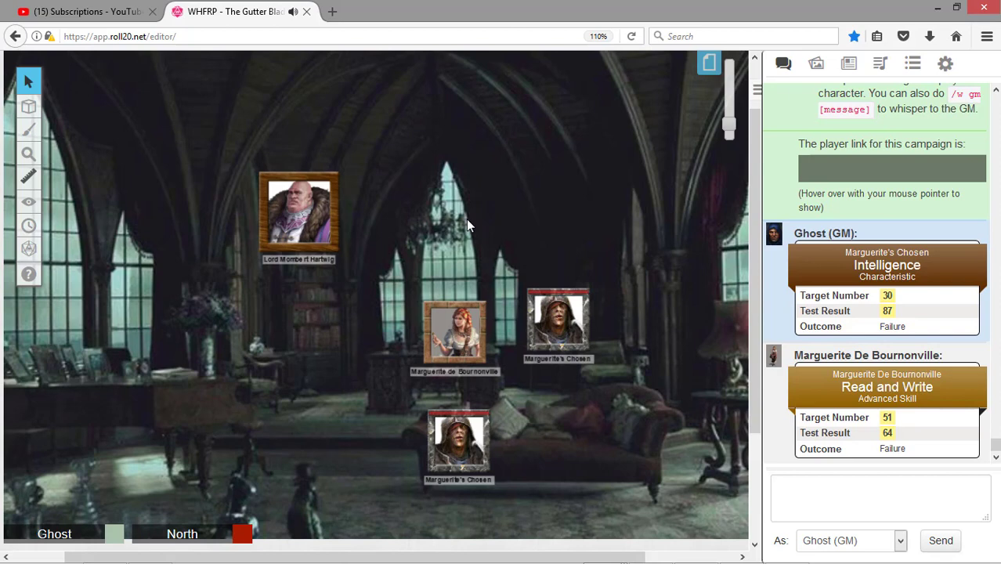
{"action": "mouse_move", "coordinate": [467, 356]}
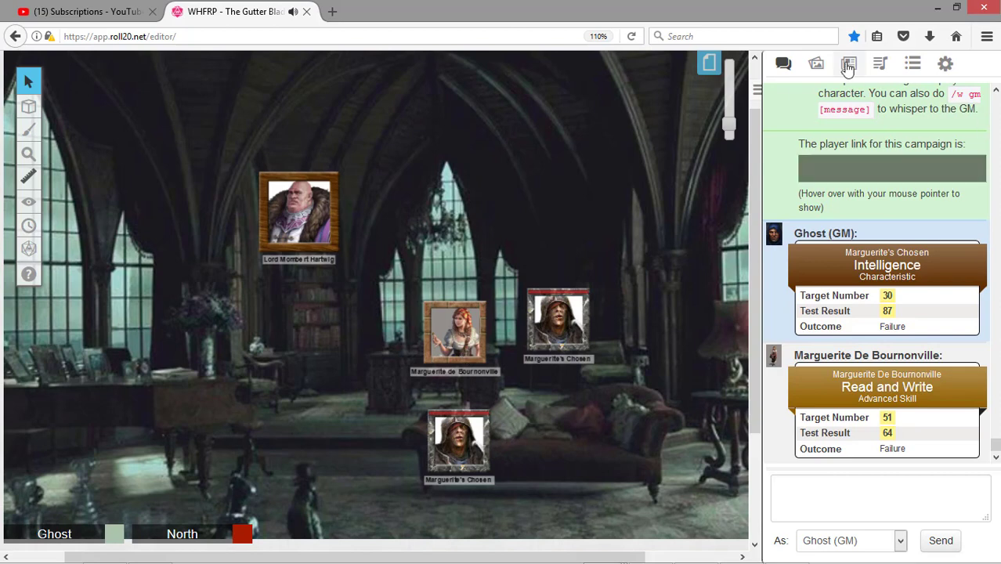
{"action": "mouse_move", "coordinate": [849, 63]}
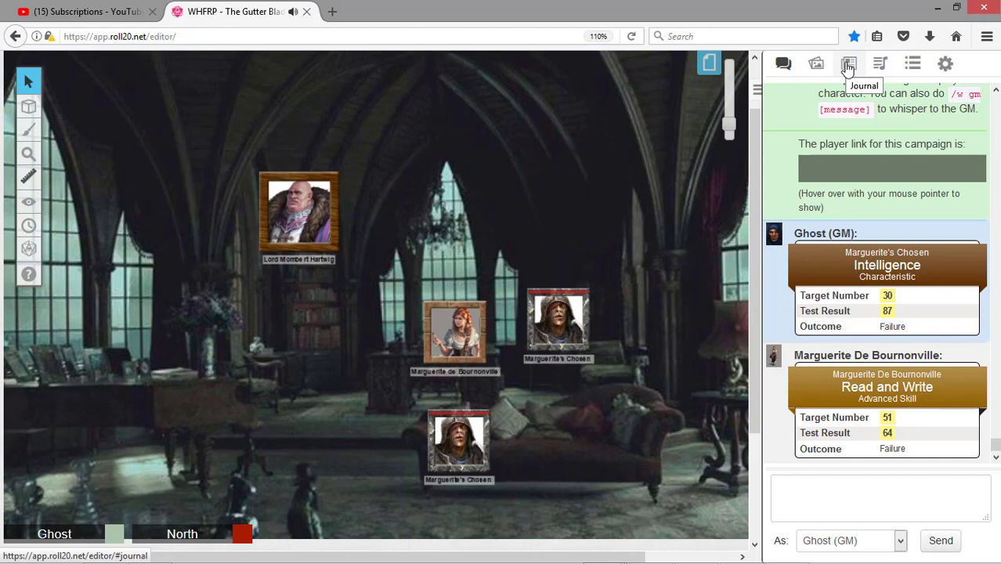
{"action": "mouse_move", "coordinate": [883, 220]}
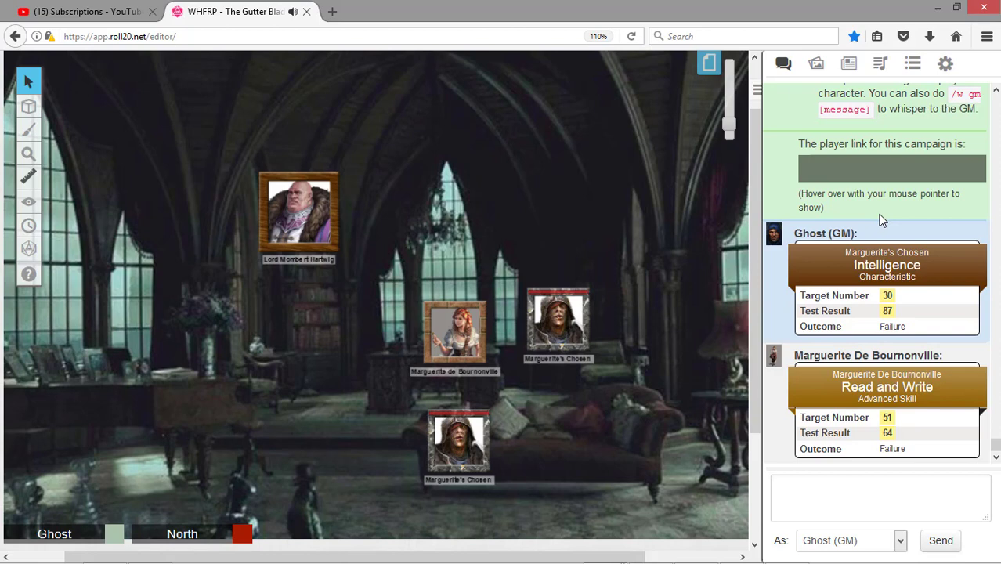
{"action": "mouse_move", "coordinate": [464, 342]}
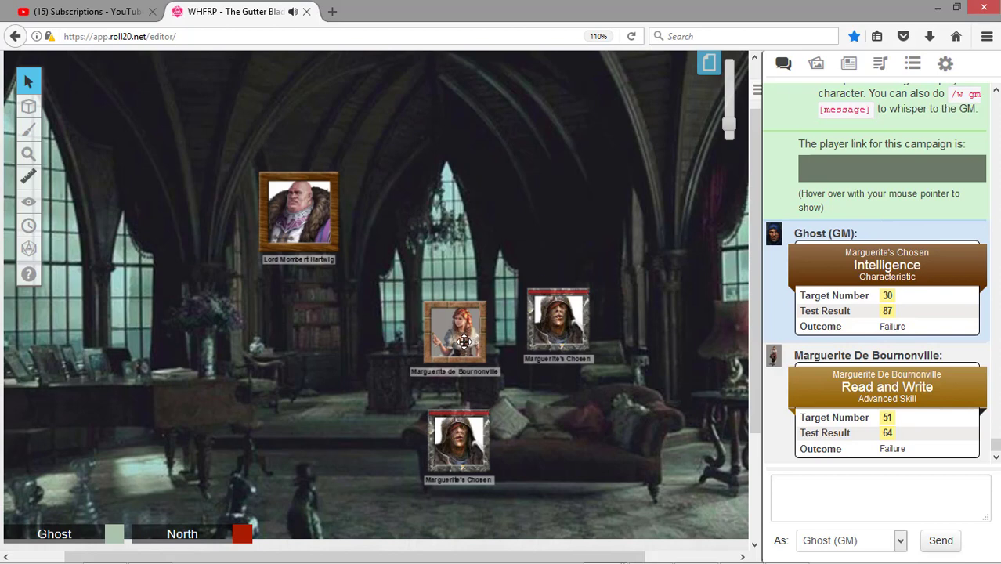
{"action": "mouse_move", "coordinate": [282, 210]}
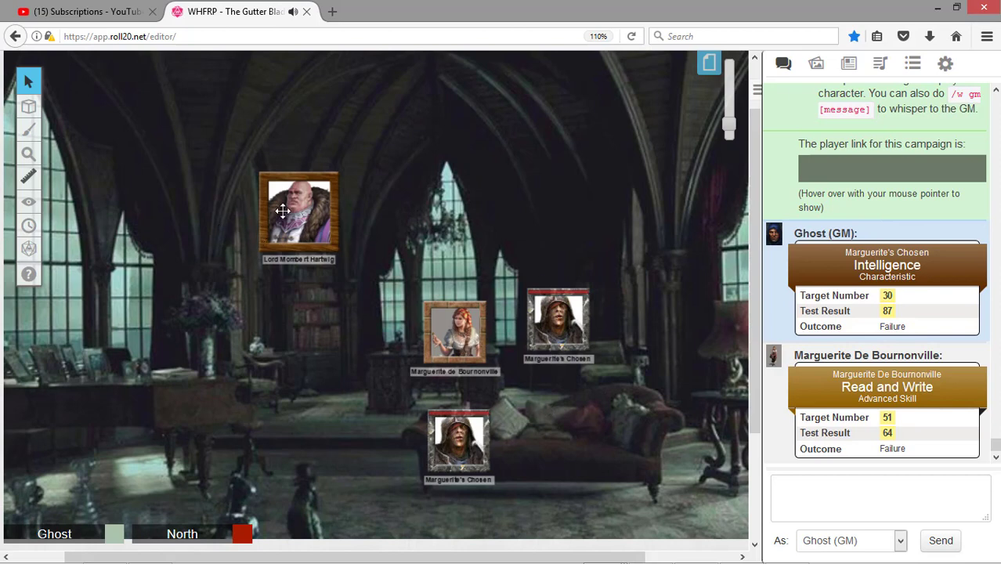
{"action": "mouse_move", "coordinate": [387, 312]}
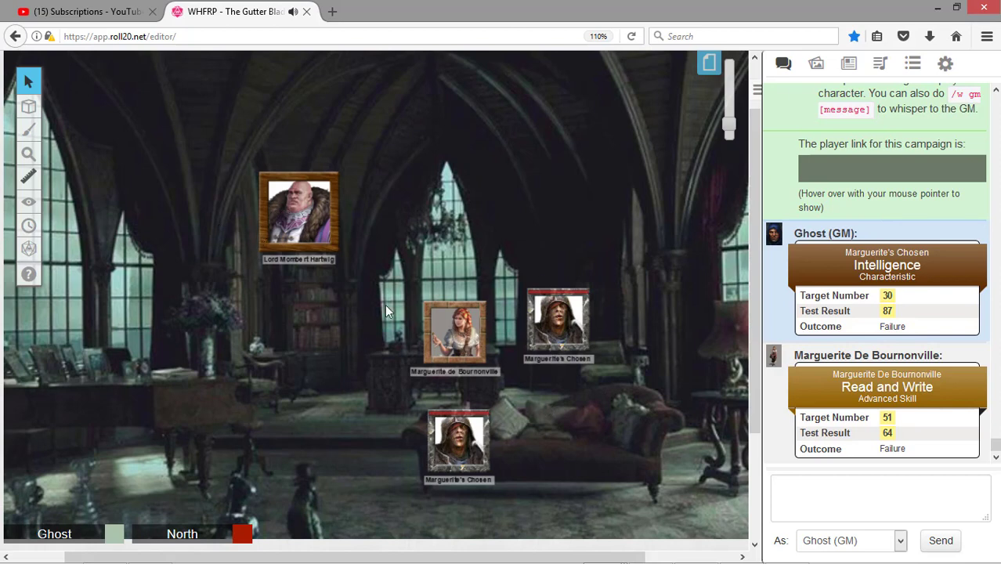
{"action": "mouse_move", "coordinate": [374, 342]}
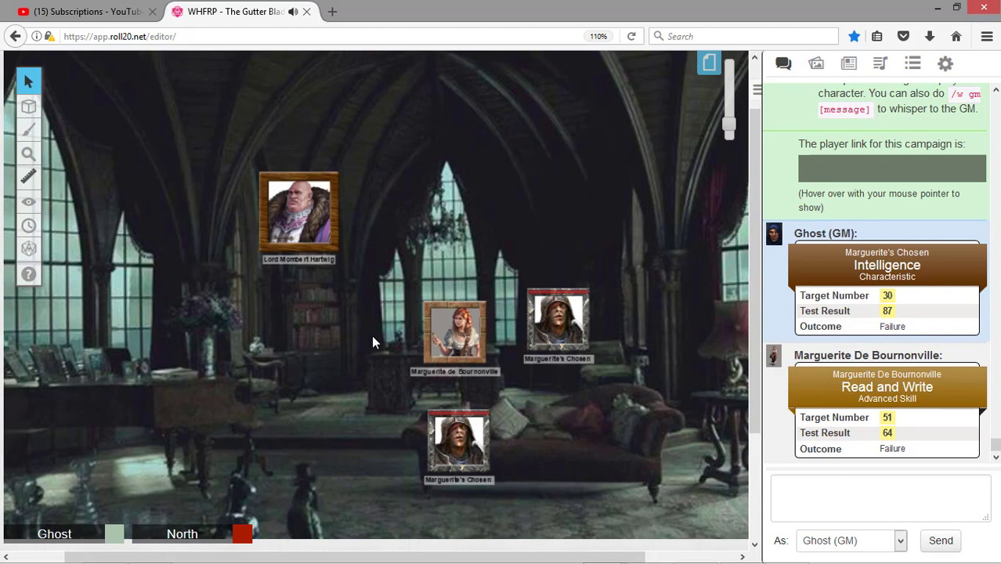
{"action": "mouse_move", "coordinate": [391, 275]}
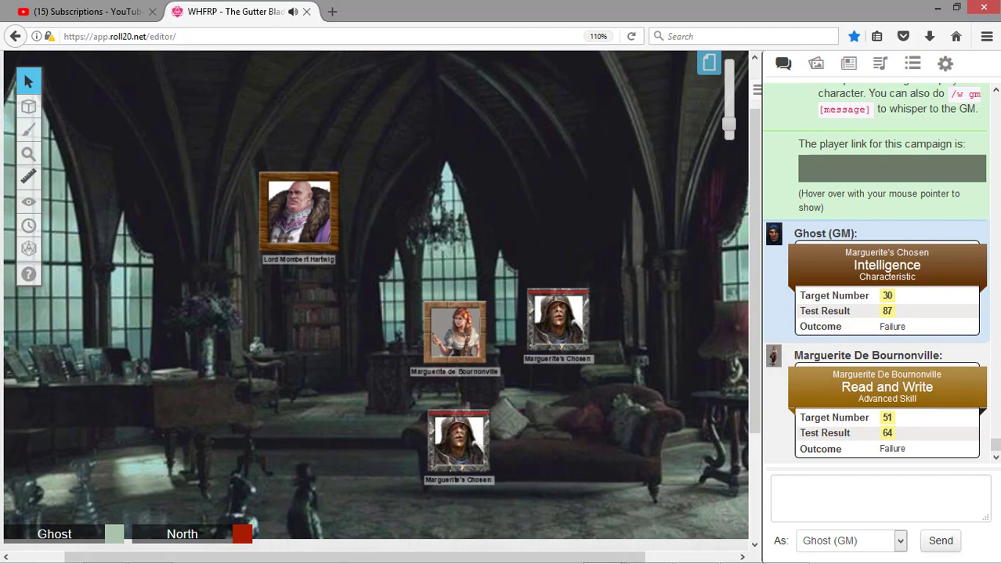
{"action": "mouse_move", "coordinate": [603, 451]}
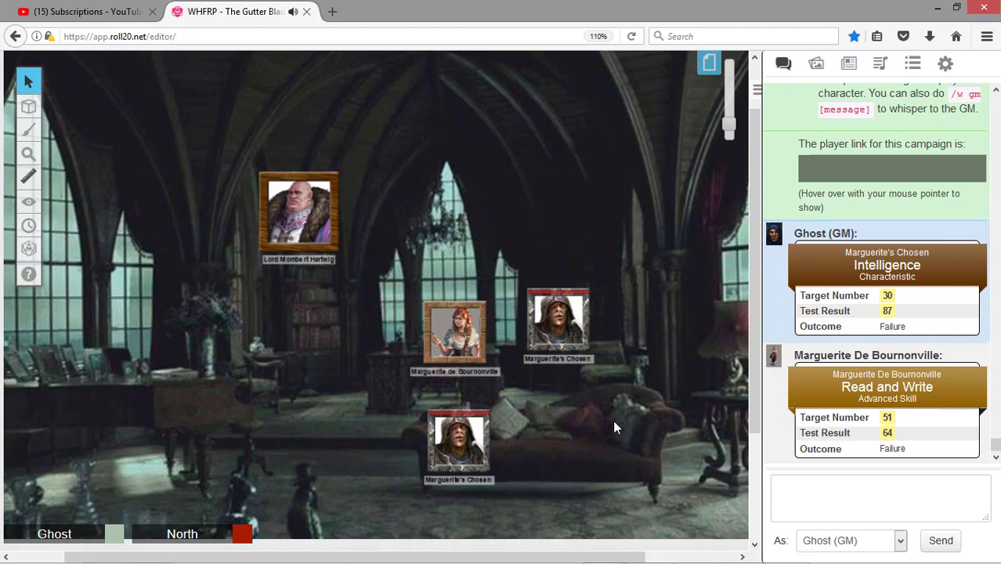
{"action": "mouse_move", "coordinate": [617, 357]}
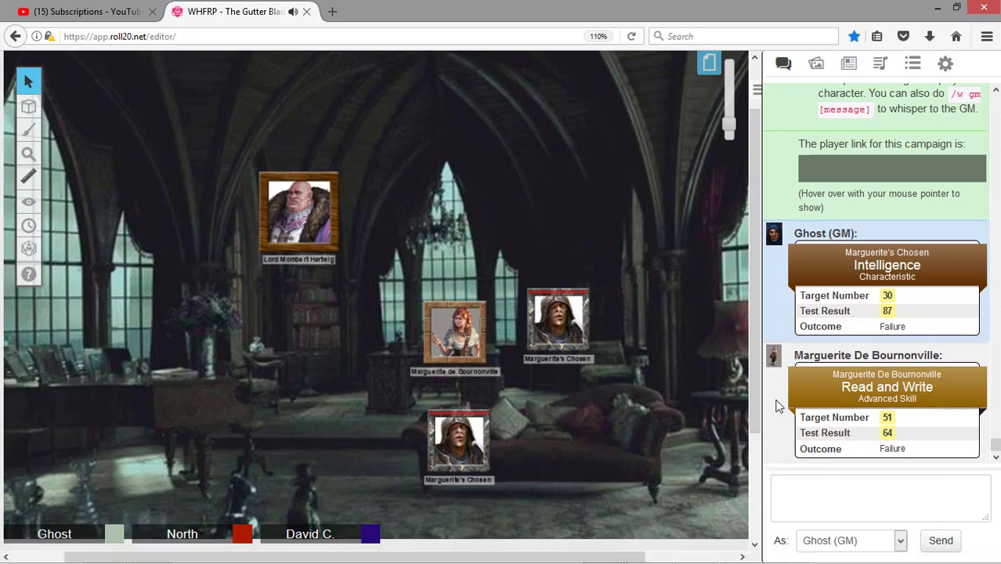
{"action": "mouse_move", "coordinate": [748, 398]}
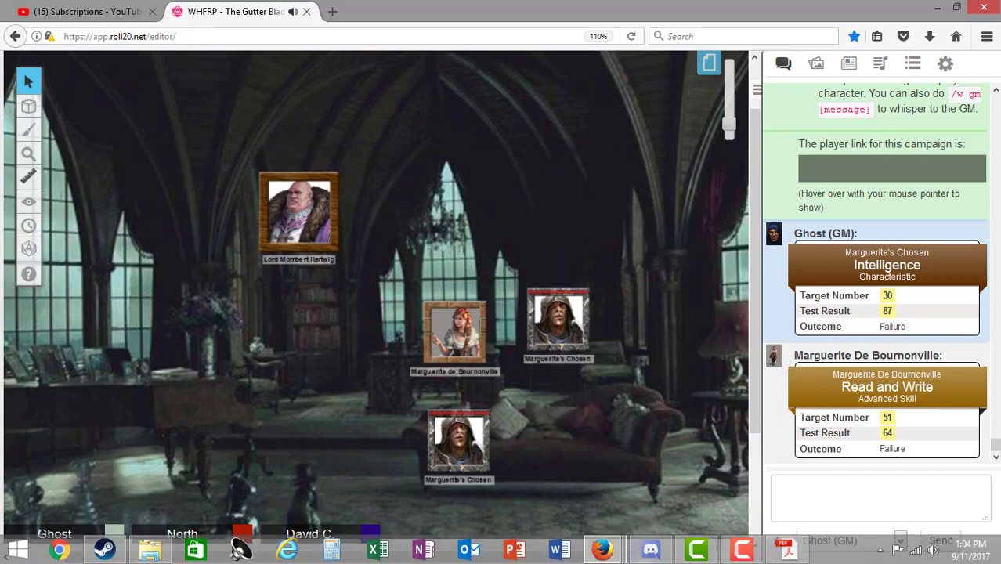
{"action": "mouse_move", "coordinate": [394, 362]}
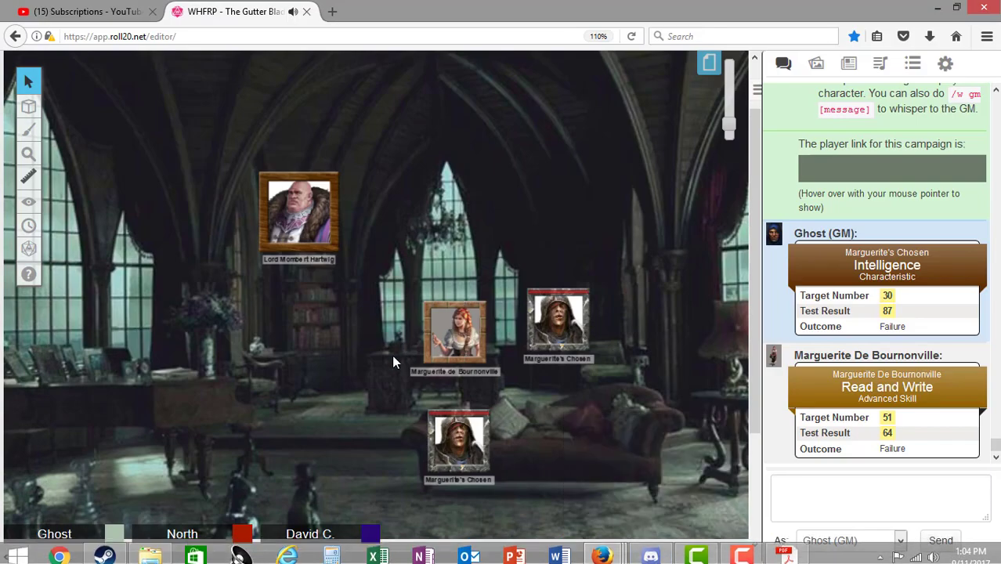
{"action": "mouse_move", "coordinate": [570, 416]}
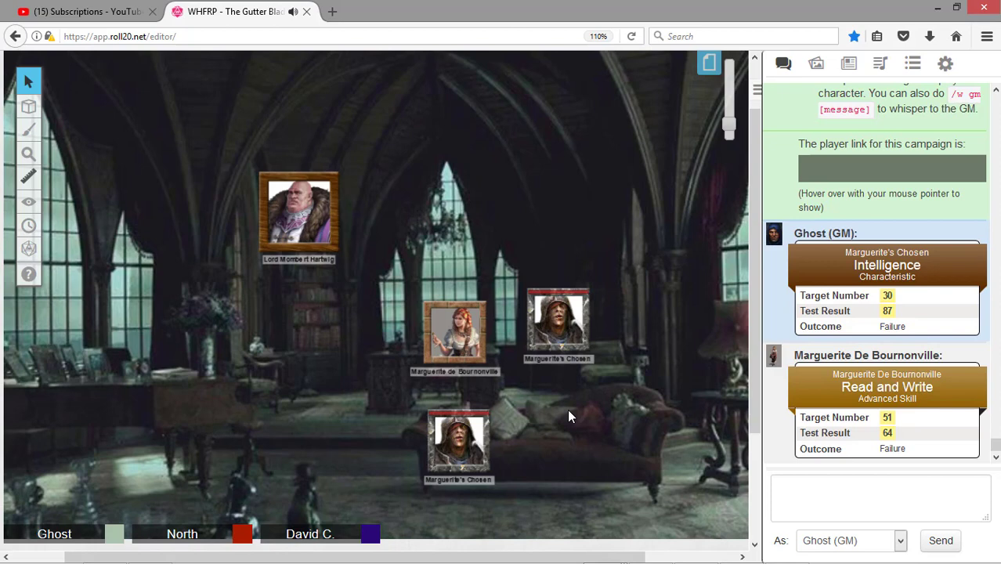
{"action": "mouse_move", "coordinate": [621, 421]}
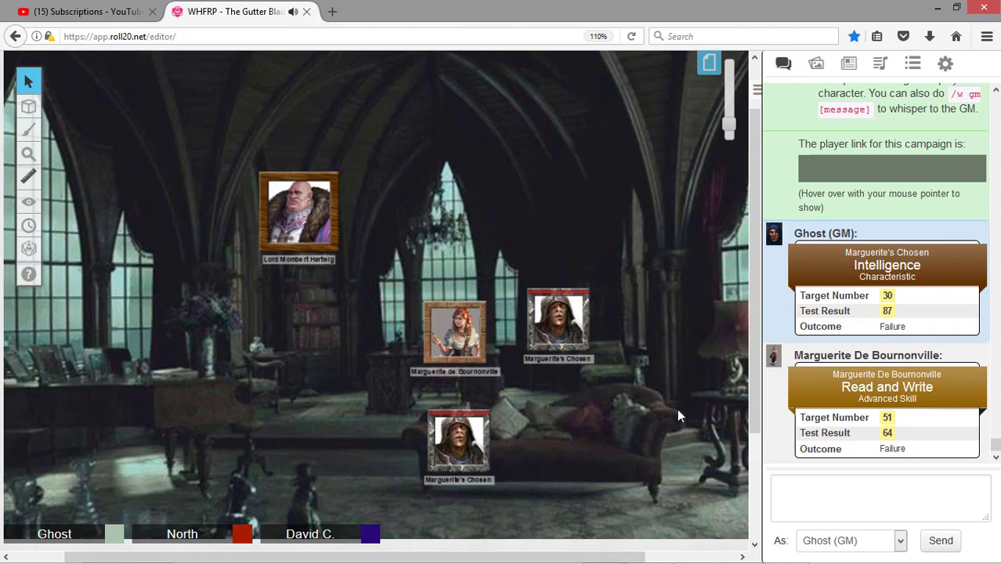
{"action": "mouse_move", "coordinate": [590, 368]}
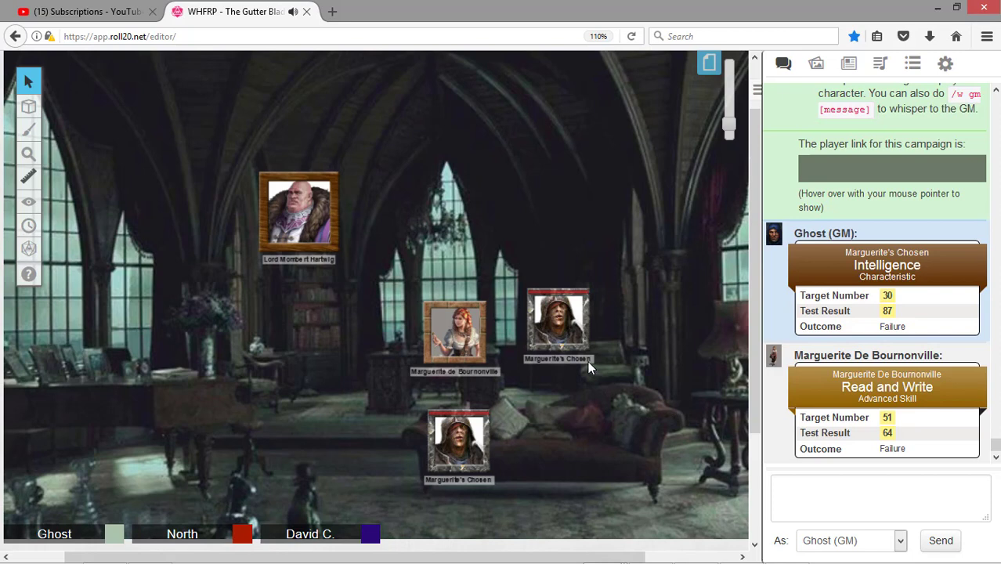
{"action": "mouse_move", "coordinate": [582, 405]}
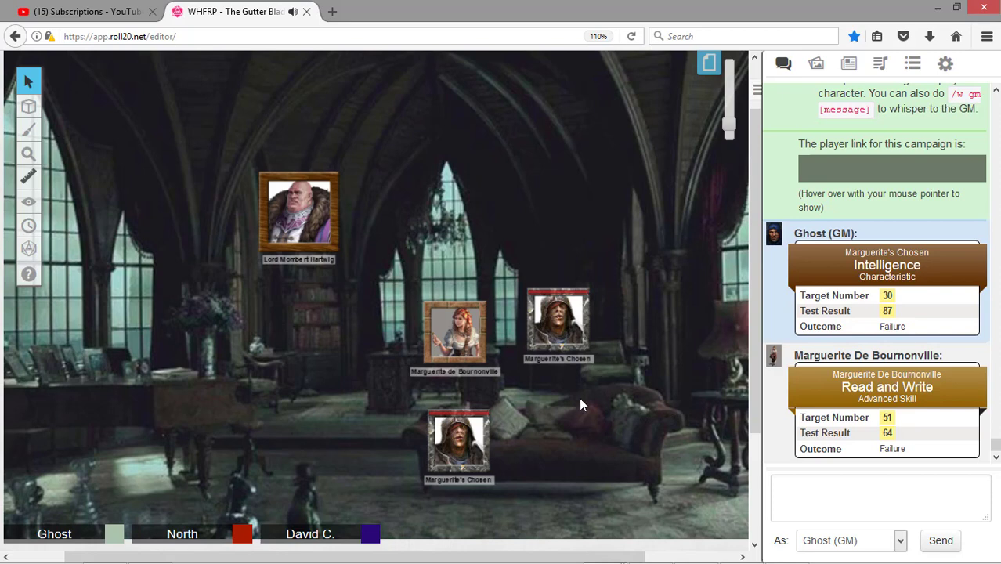
{"action": "mouse_move", "coordinate": [583, 394]}
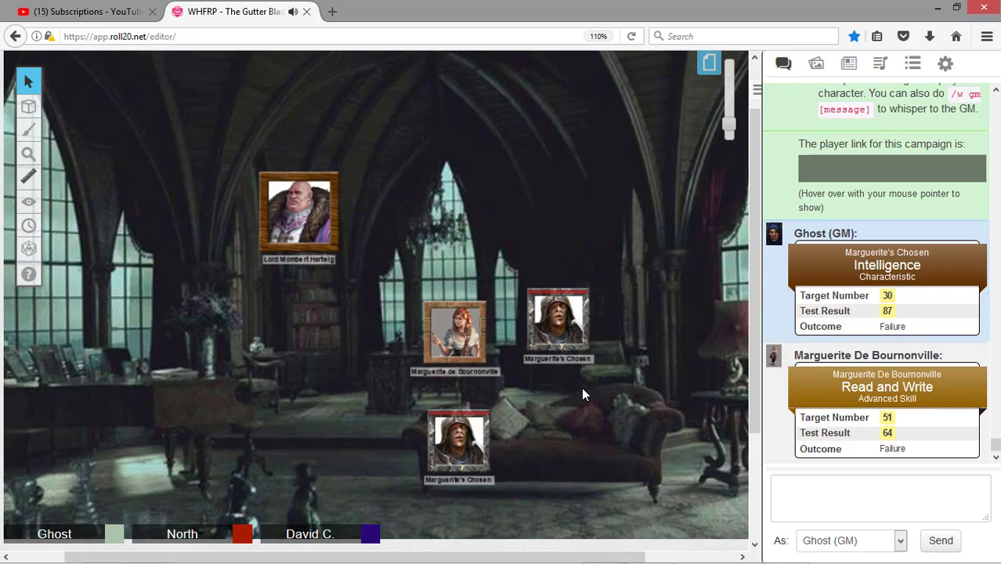
{"action": "mouse_move", "coordinate": [646, 423]}
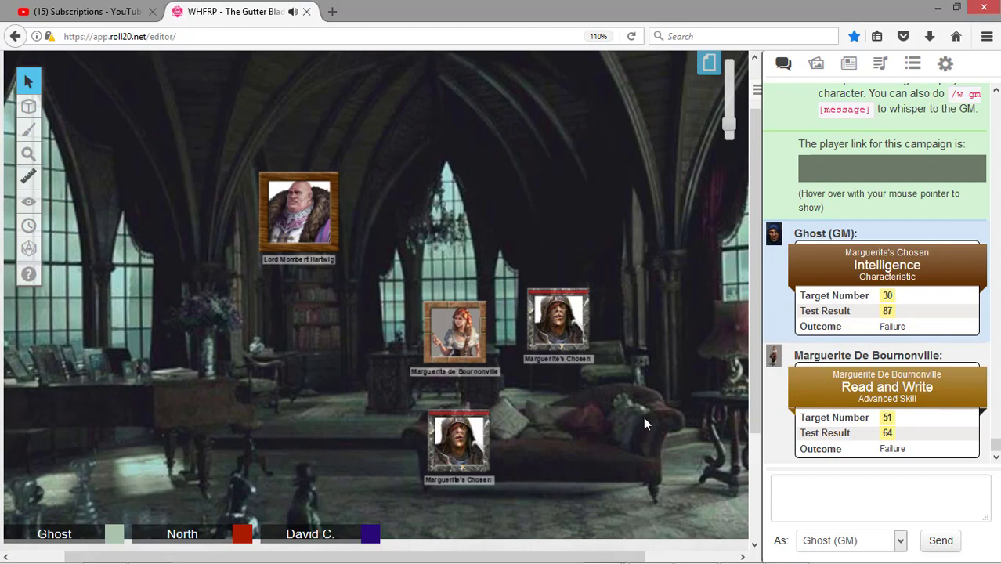